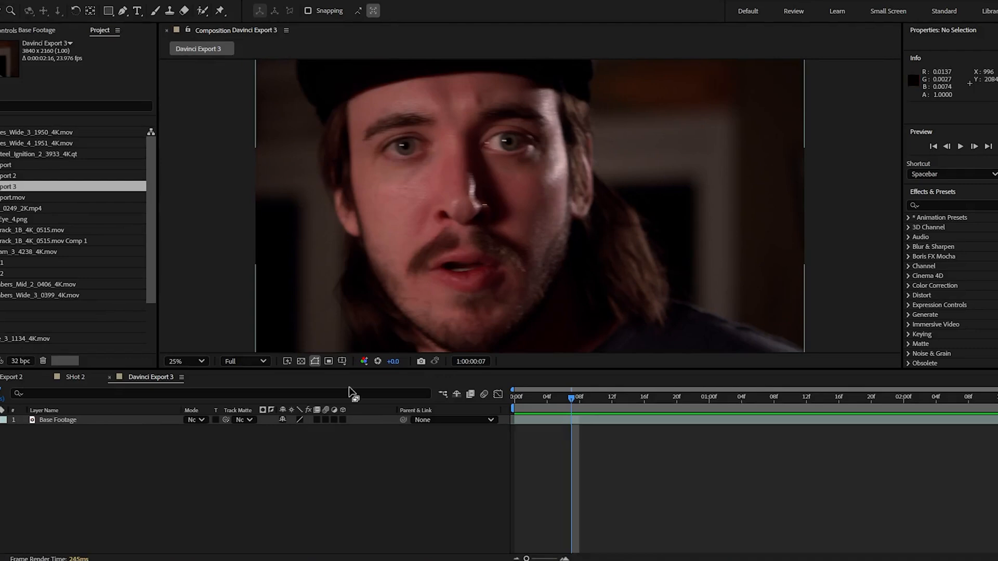
- Paint over the man's face with the Roto Brush to isolate it from the footage
{"action": "left_click", "coordinate": [58, 420]}
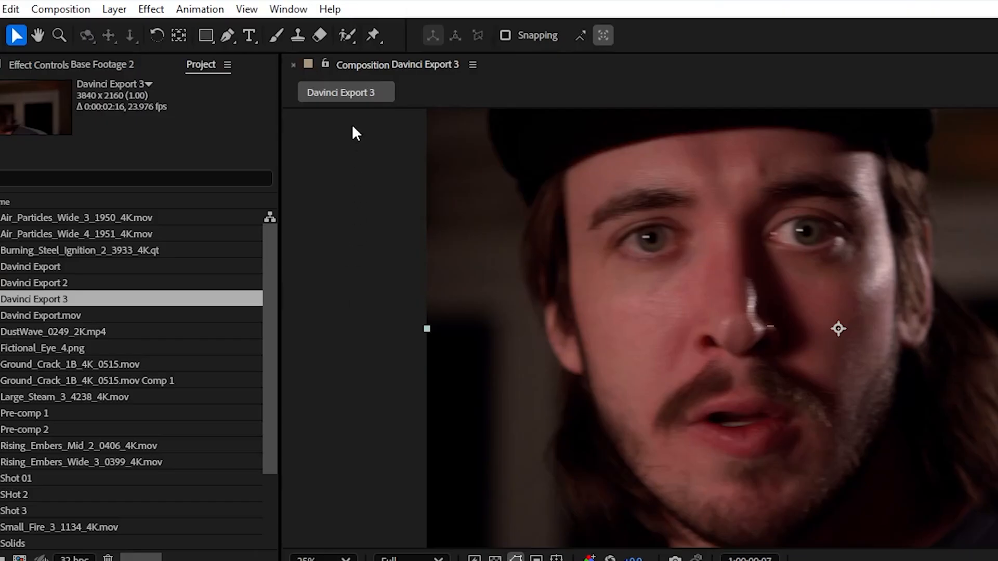
{"action": "left_click", "coordinate": [345, 35]}
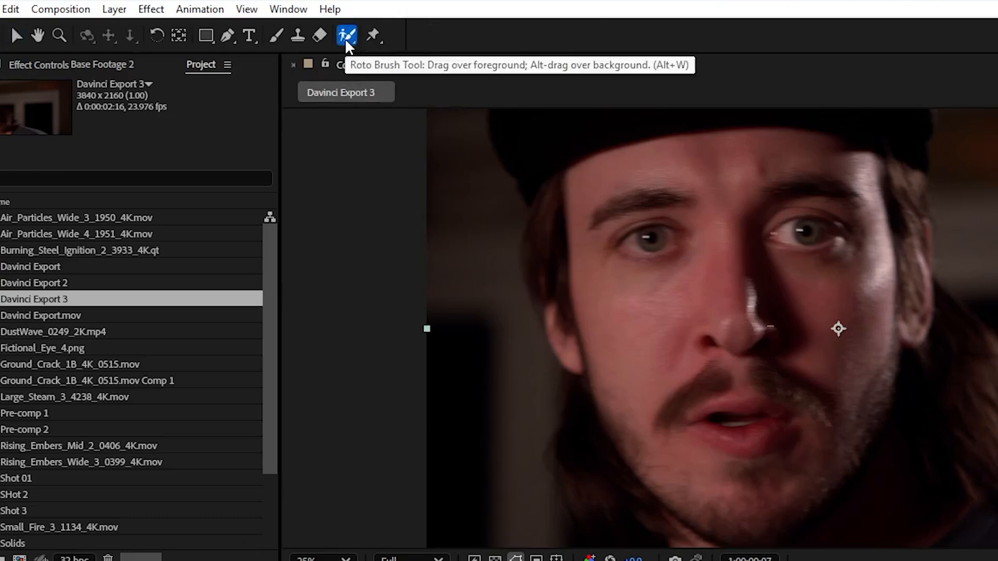
{"action": "left_click_drag", "start_coordinate": [496, 51], "coordinate": [446, 306]}
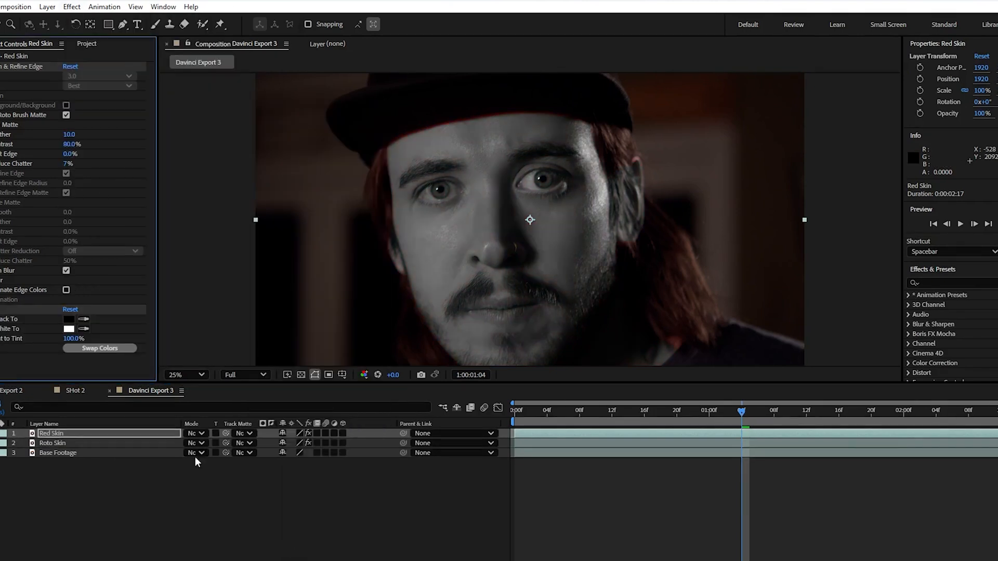
- Tint the Red Skin face red on both tones and add an Exposure effect at -1.34
{"action": "left_click", "coordinate": [67, 319]}
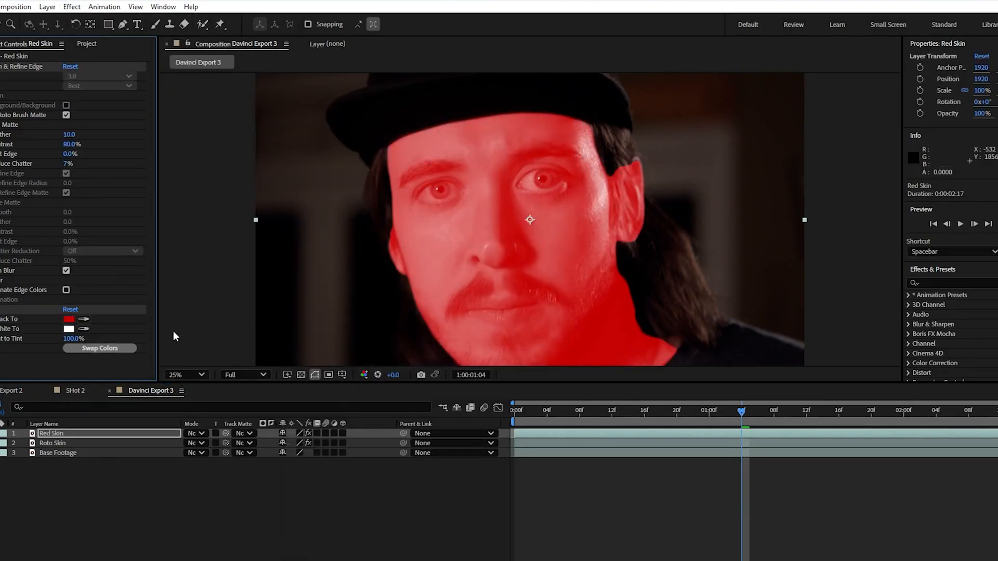
{"action": "left_click", "coordinate": [67, 329]}
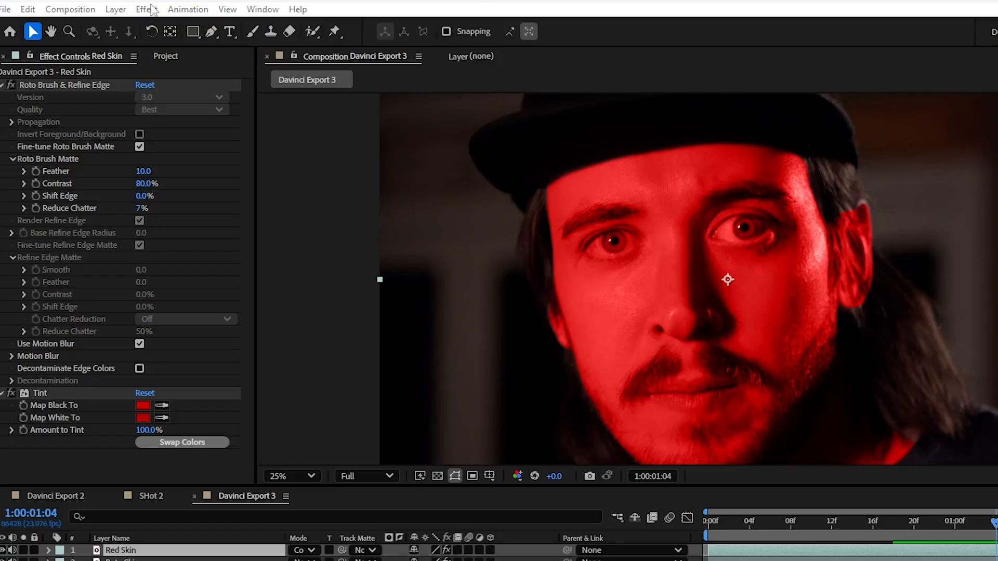
{"action": "left_click", "coordinate": [146, 9]}
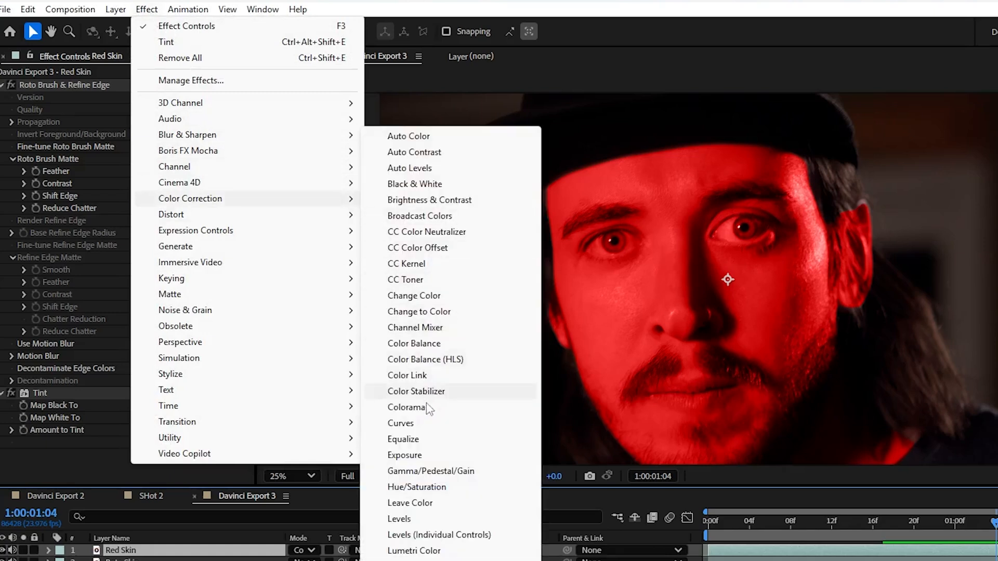
{"action": "left_click", "coordinate": [405, 456]}
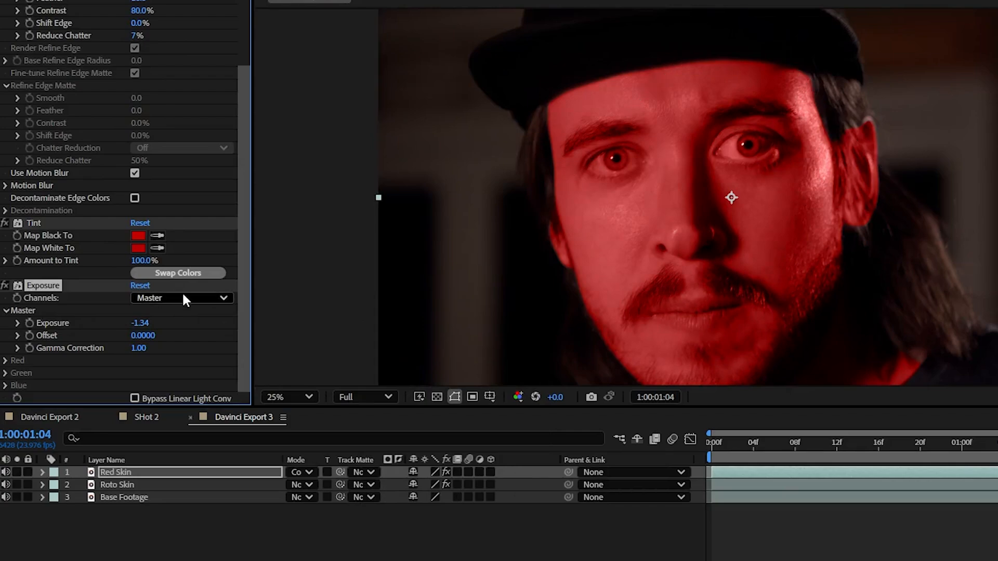
{"action": "left_click", "coordinate": [93, 12]}
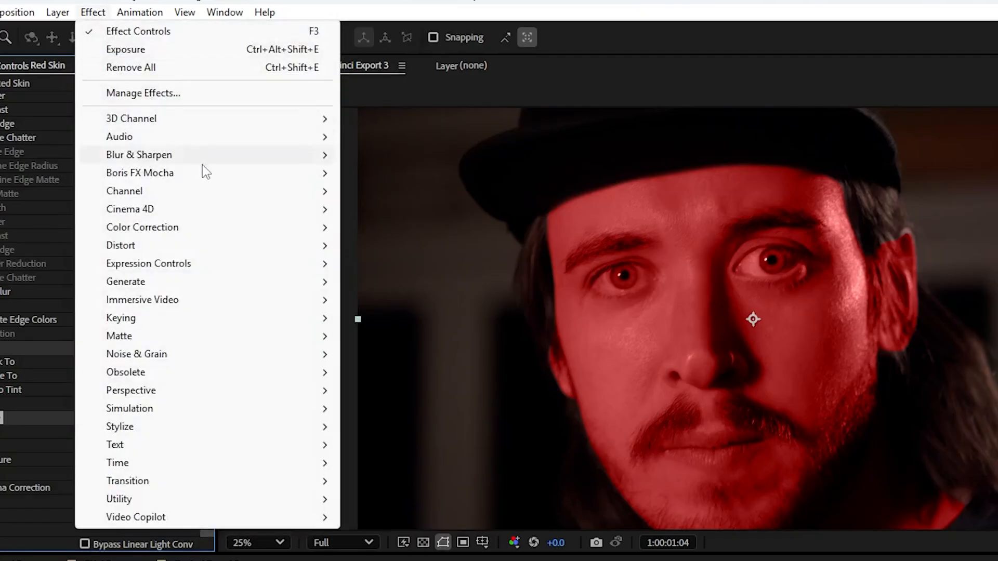
{"action": "mouse_move", "coordinate": [139, 155]}
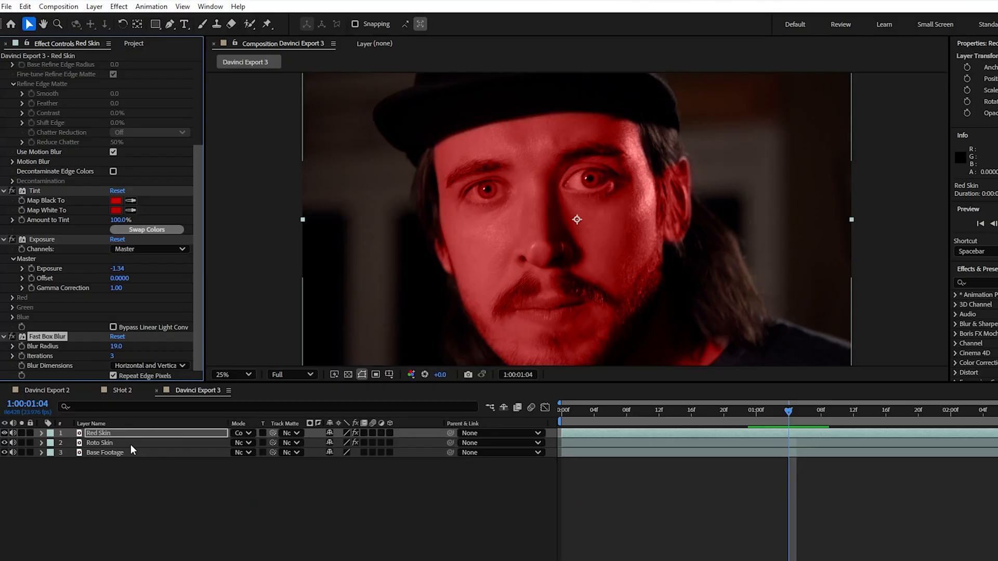
- Add Levels and Brightness & Contrast to Roto Skin, raising brightness and contrast
{"action": "left_click", "coordinate": [118, 6]}
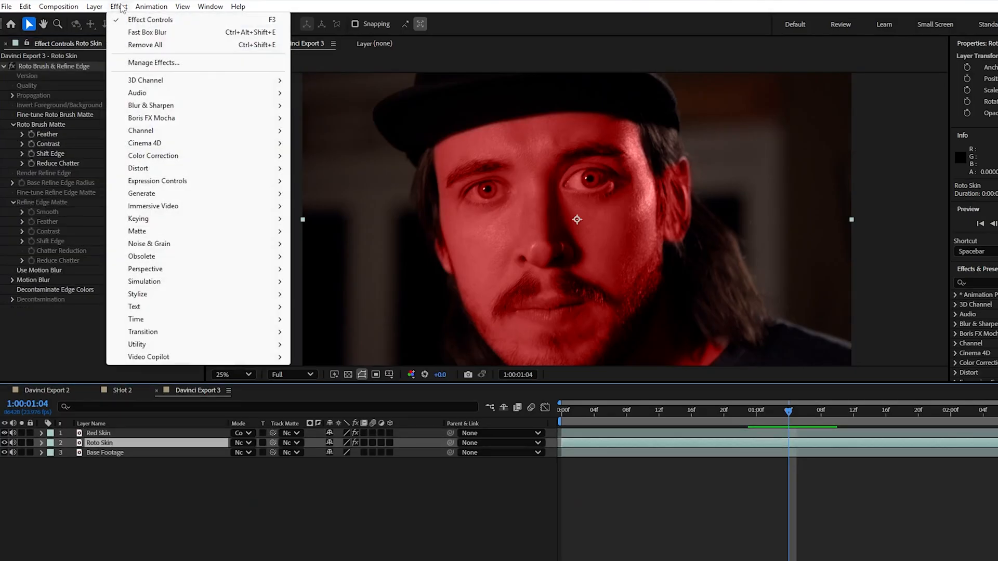
{"action": "mouse_move", "coordinate": [153, 155]}
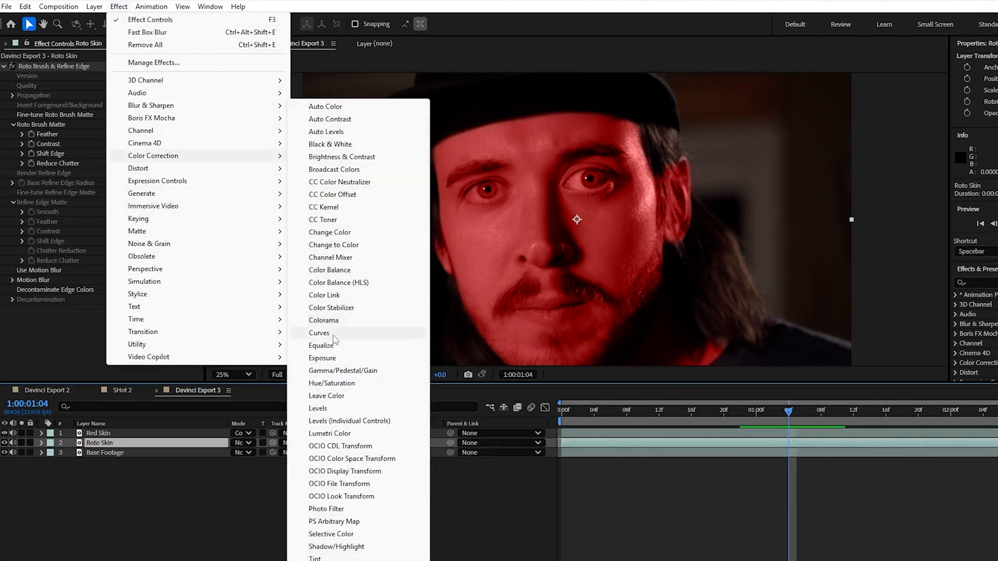
{"action": "left_click", "coordinate": [319, 408]}
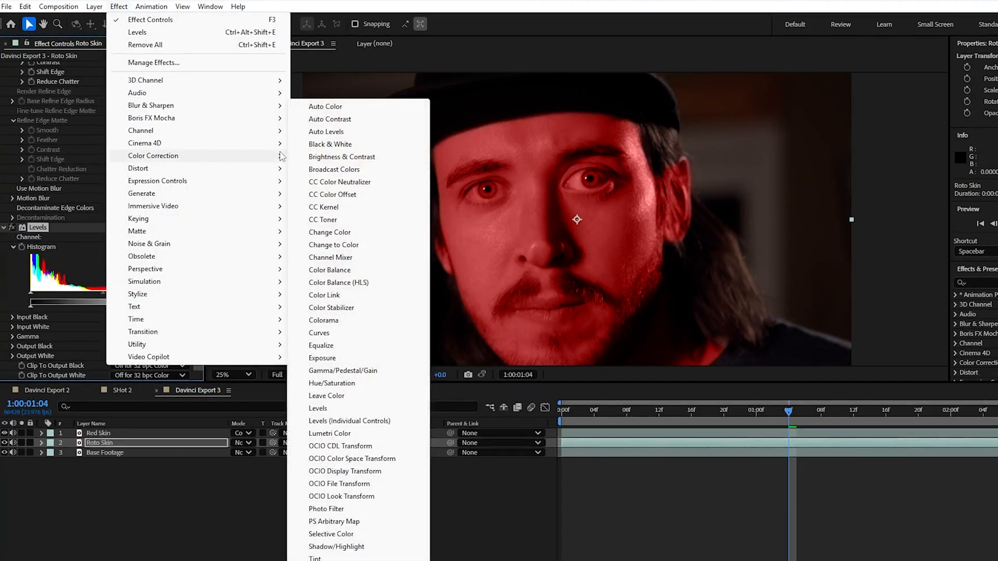
{"action": "left_click", "coordinate": [341, 156]}
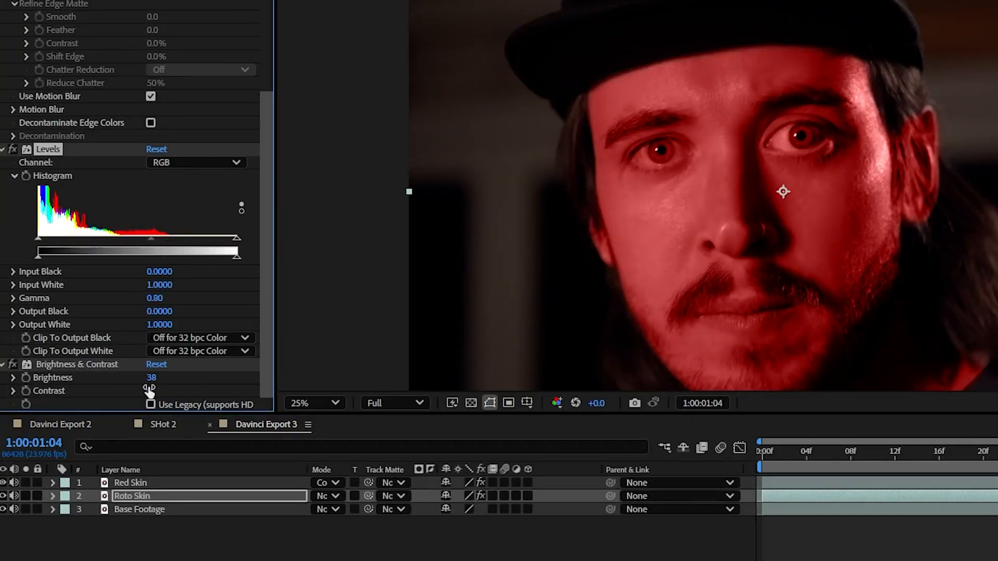
{"action": "left_click_drag", "start_coordinate": [149, 390], "coordinate": [179, 385]}
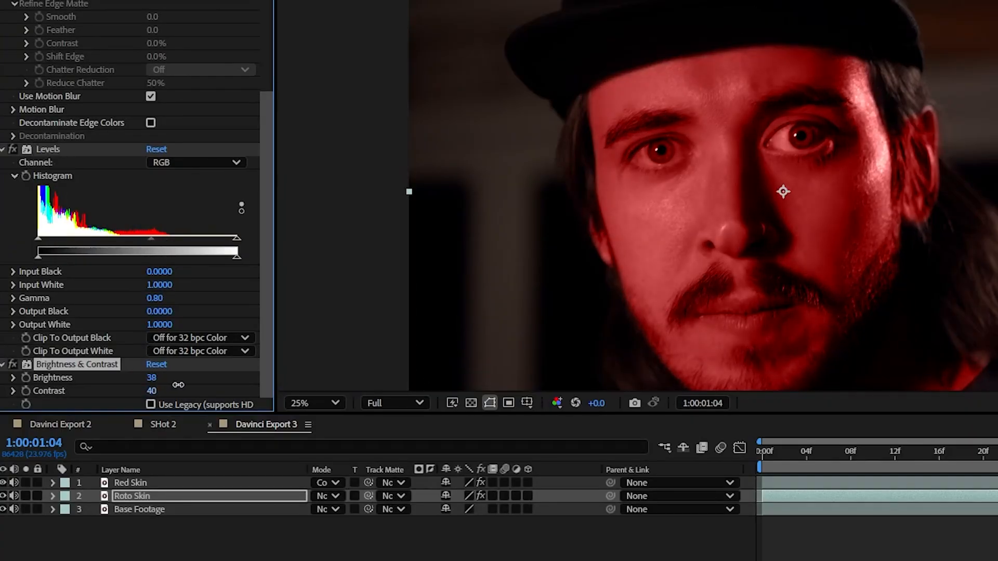
{"action": "left_click_drag", "start_coordinate": [151, 391], "coordinate": [187, 390]}
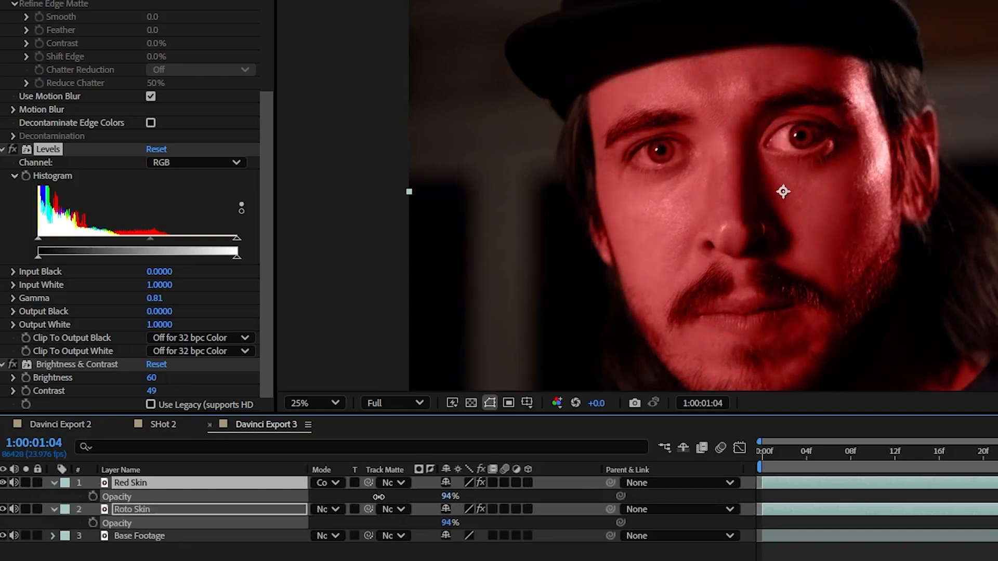
- Keyframe both skin layers' opacity rising over the shot and apply Easy Ease
{"action": "left_click_drag", "start_coordinate": [451, 497], "coordinate": [450, 522]}
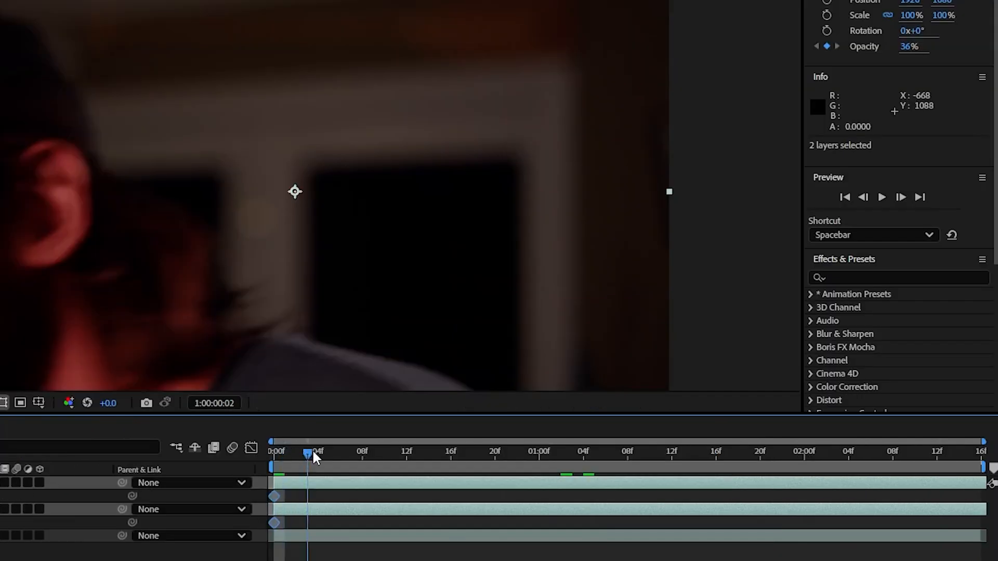
{"action": "left_click_drag", "start_coordinate": [309, 451], "coordinate": [528, 451]}
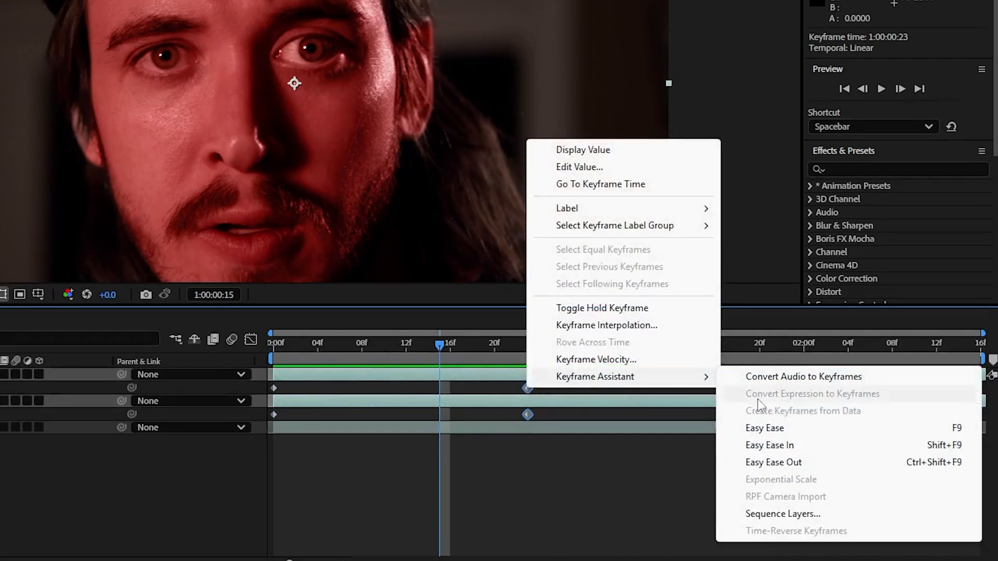
{"action": "left_click", "coordinate": [765, 428]}
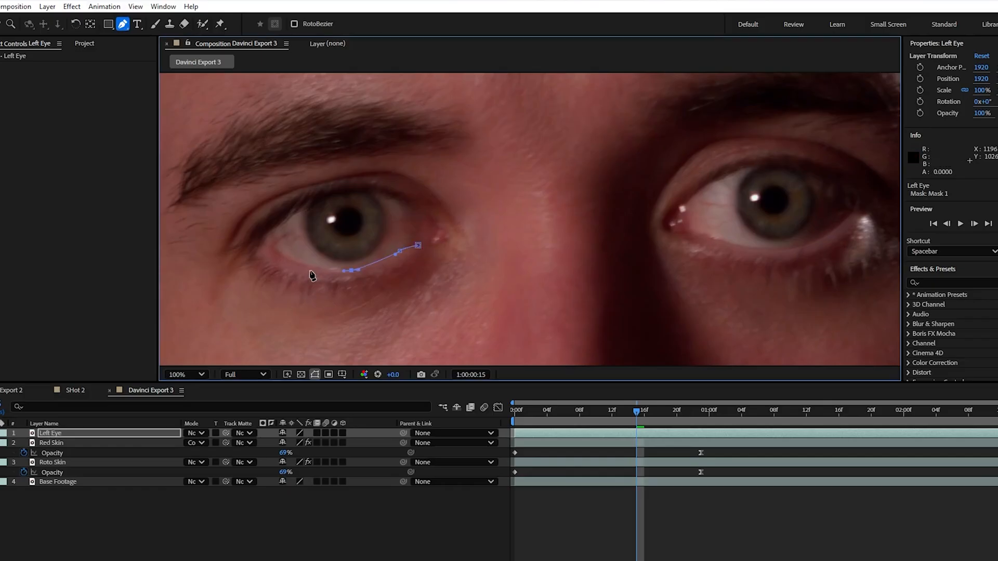
- Draw a Pen Tool mask around the man's left eye on the Left Eye layer
{"action": "left_click", "coordinate": [285, 214]}
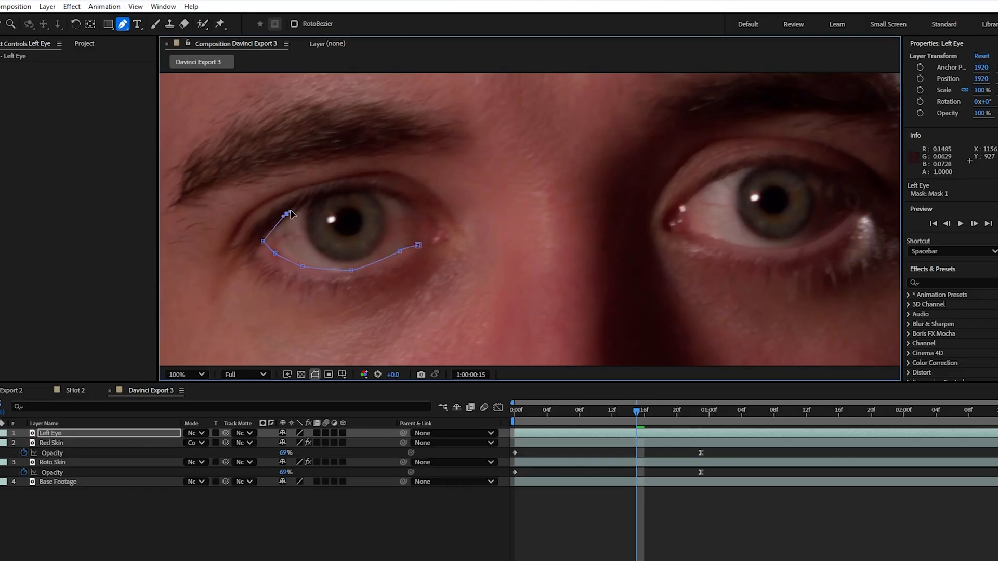
{"action": "left_click_drag", "start_coordinate": [419, 246], "coordinate": [437, 221]}
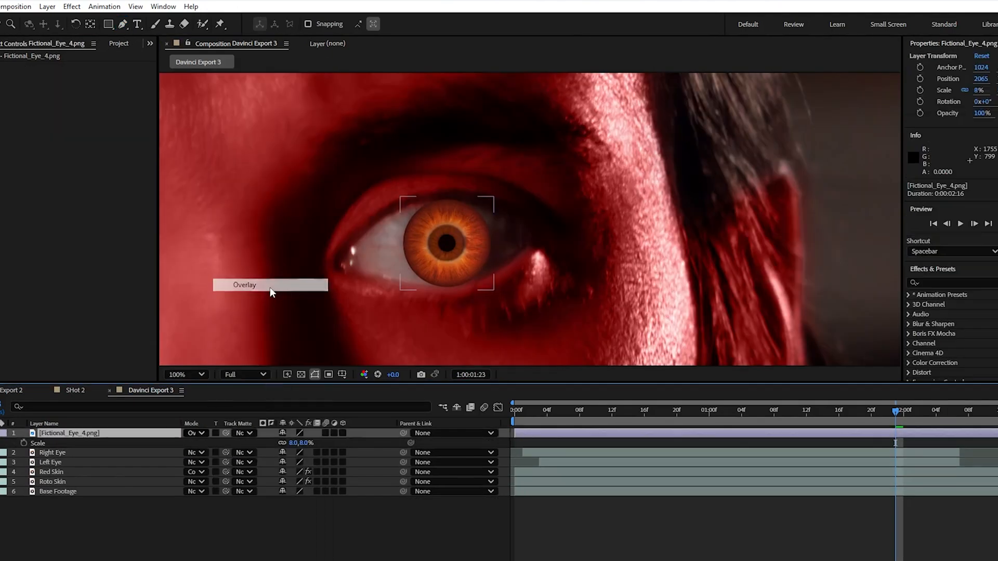
- Add a new null object layer and rename it starting with 'Right'
{"action": "left_click", "coordinate": [46, 7]}
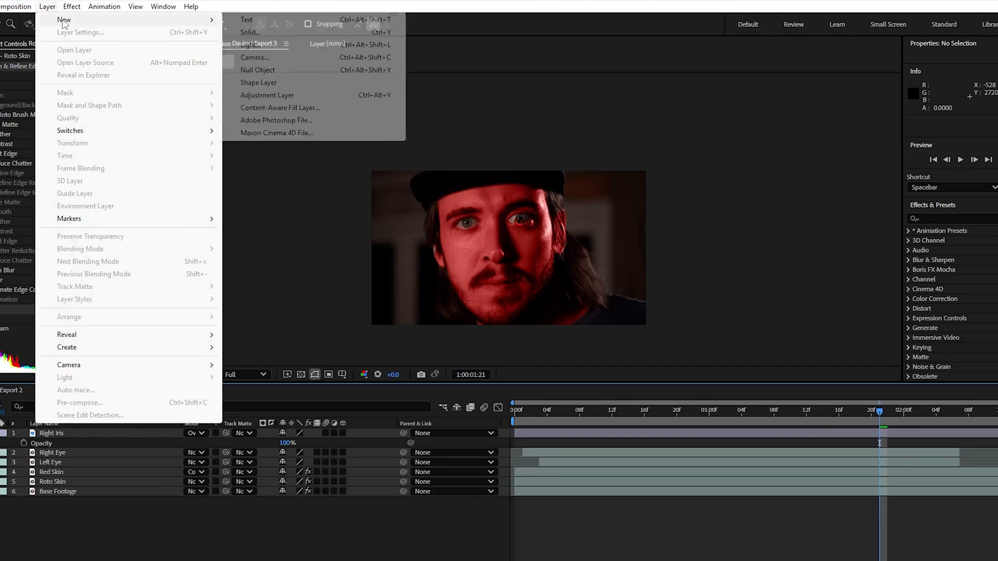
{"action": "left_click", "coordinate": [258, 70]}
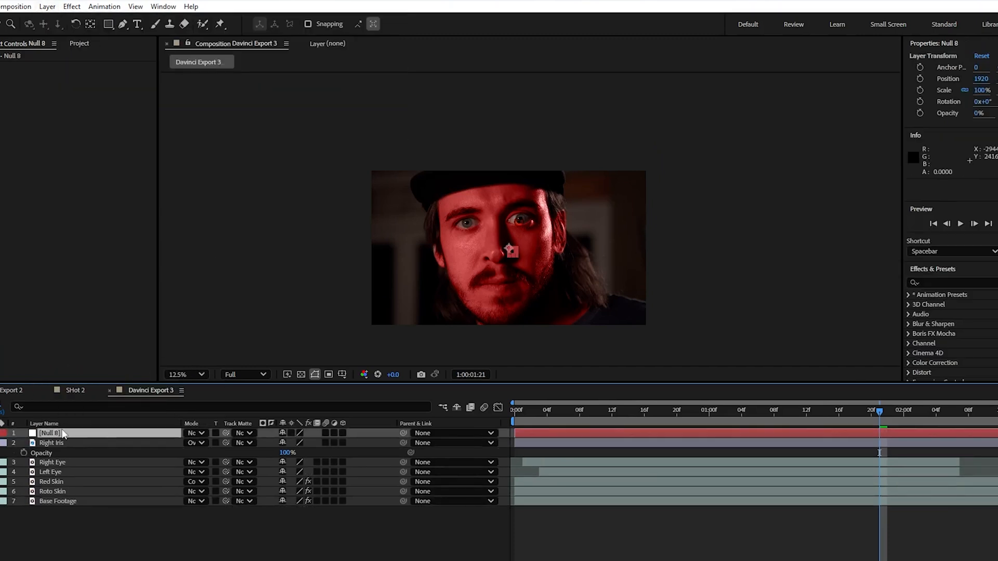
{"action": "double_click", "coordinate": [50, 433]}
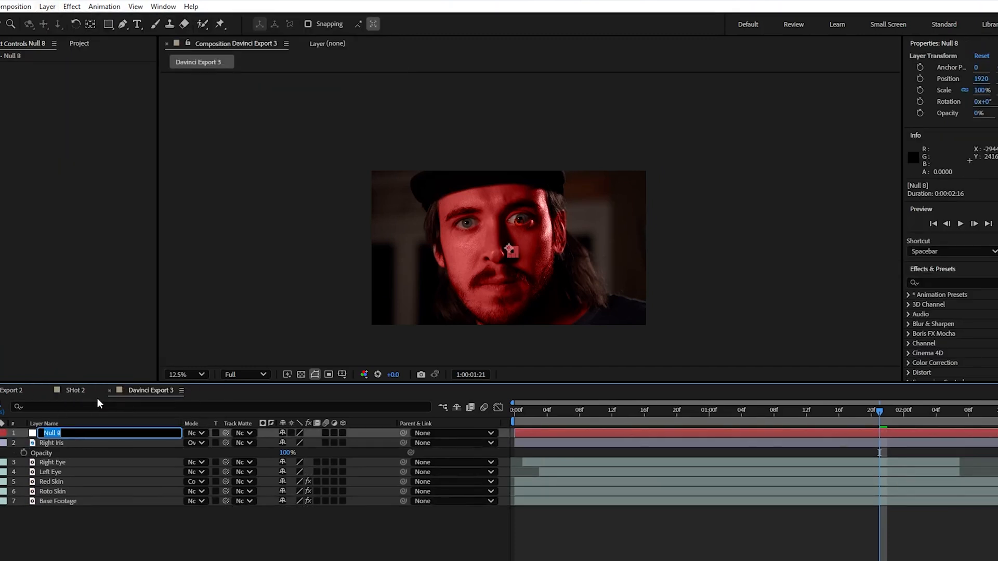
{"action": "type", "text": "Right"}
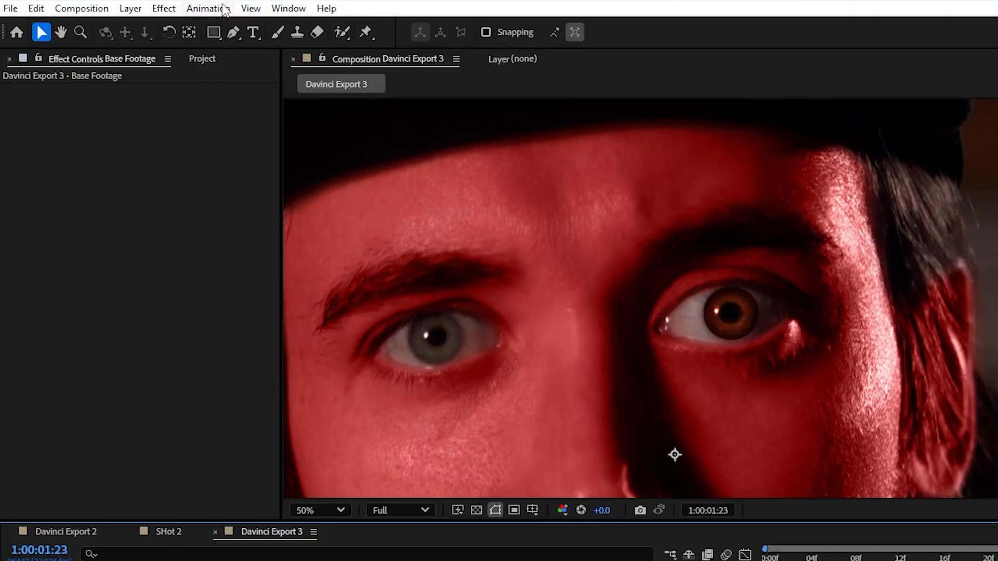
- Track the eye in Mocha, exporting Corner Pin (Support Motion Blur) to Right Iris Track
{"action": "left_click", "coordinate": [207, 8]}
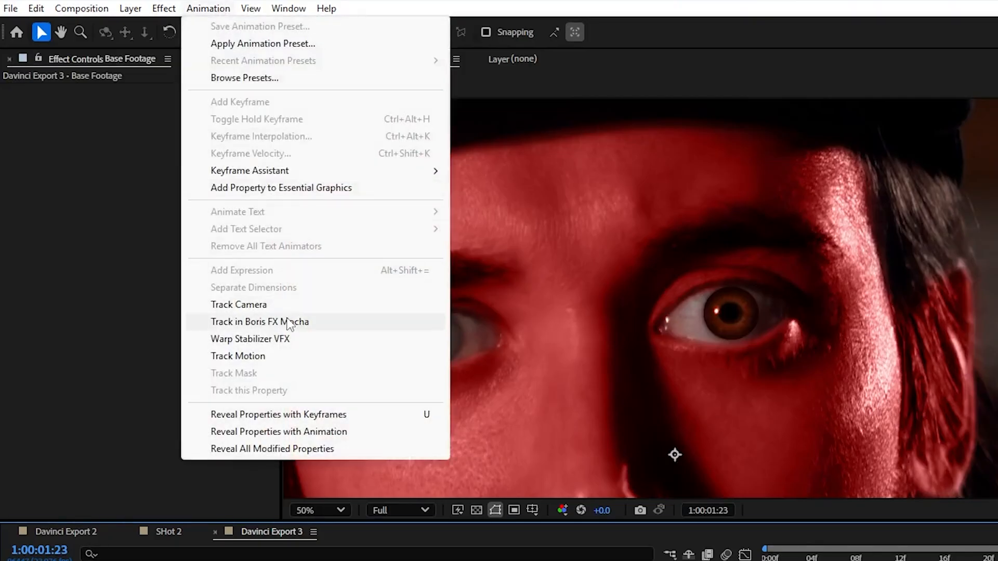
{"action": "left_click", "coordinate": [260, 322]}
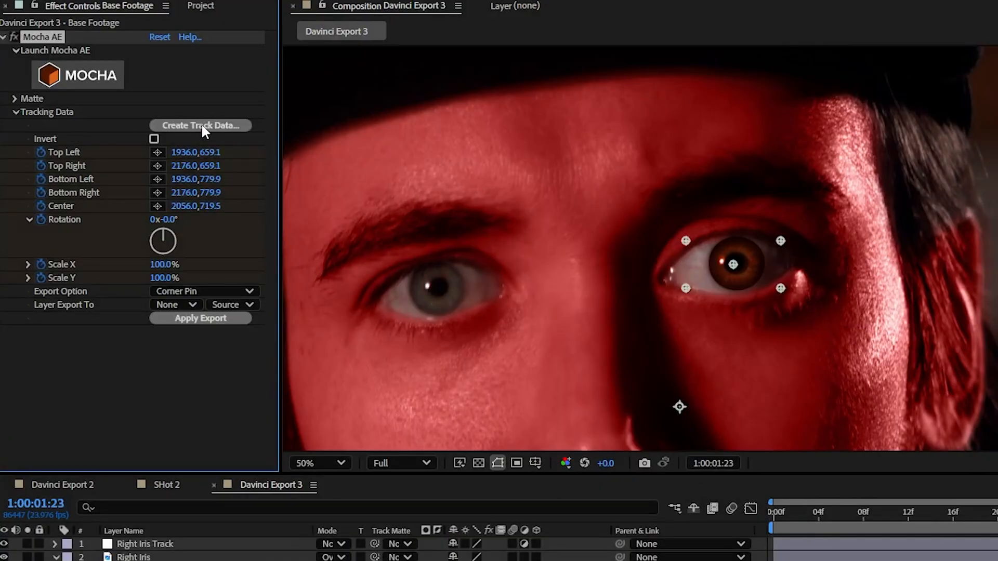
{"action": "left_click", "coordinate": [203, 291]}
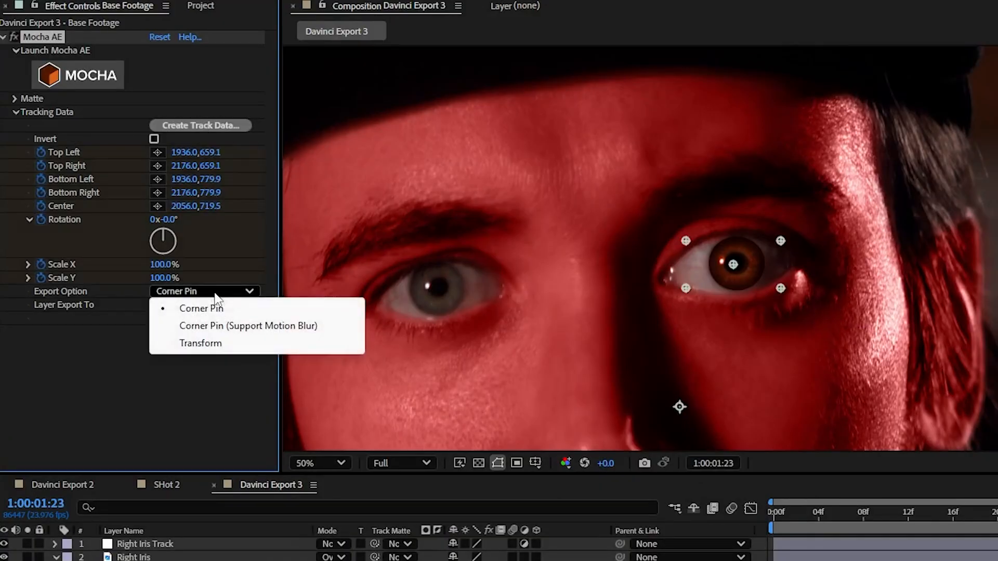
{"action": "left_click", "coordinate": [249, 325]}
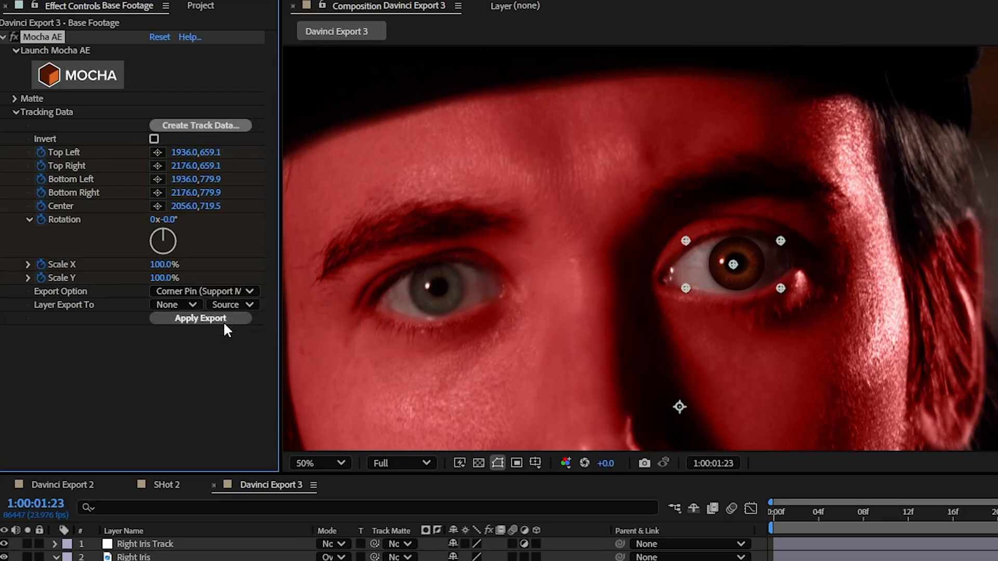
{"action": "left_click", "coordinate": [176, 305]}
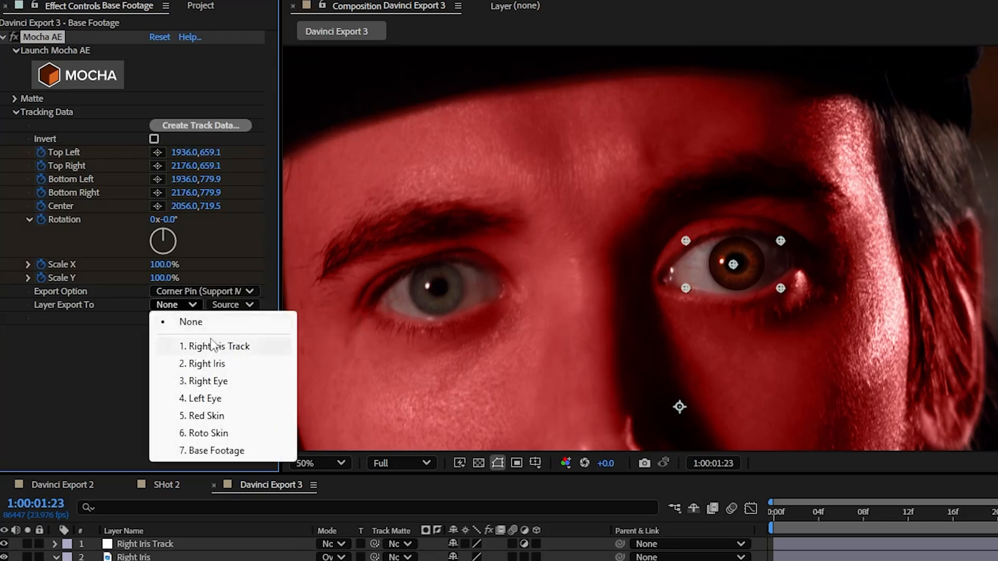
{"action": "left_click", "coordinate": [221, 346]}
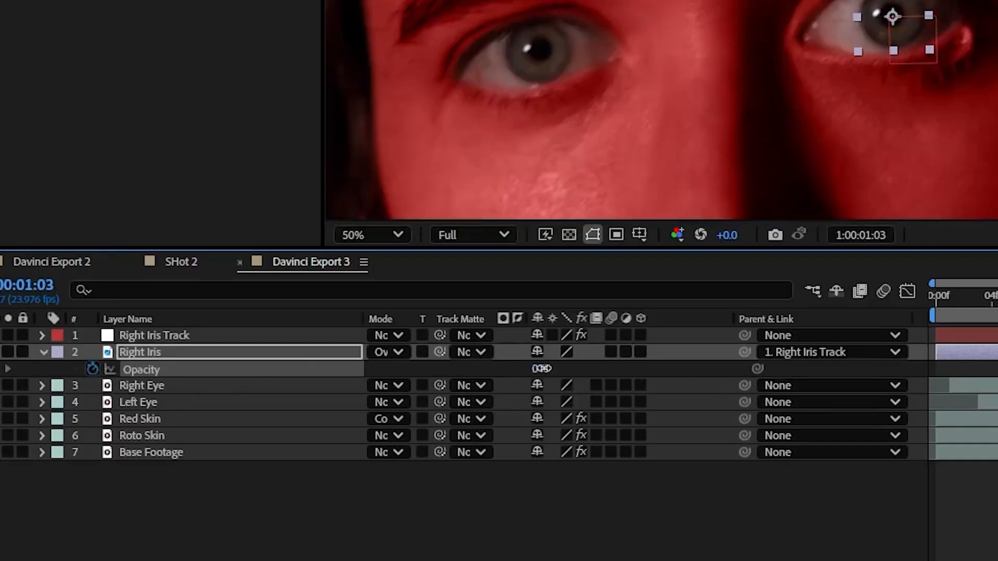
- Search Effects & Presets for 'glow'
{"action": "type", "text": "glow"}
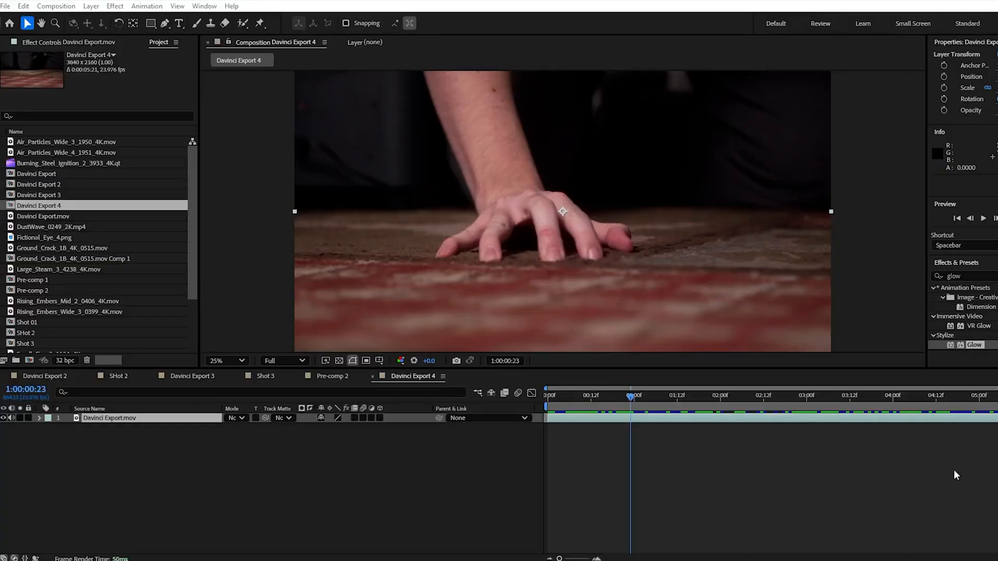
{"action": "mouse_move", "coordinate": [645, 400]}
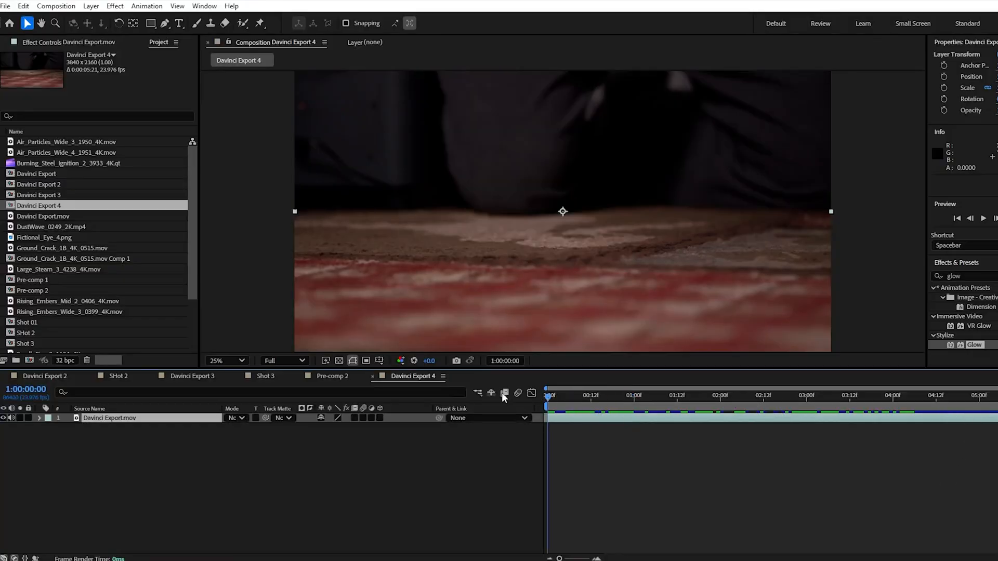
- Keyframe Red Skin and Roto Skin scale rising to 124% at the hand press
{"action": "left_click", "coordinate": [723, 410]}
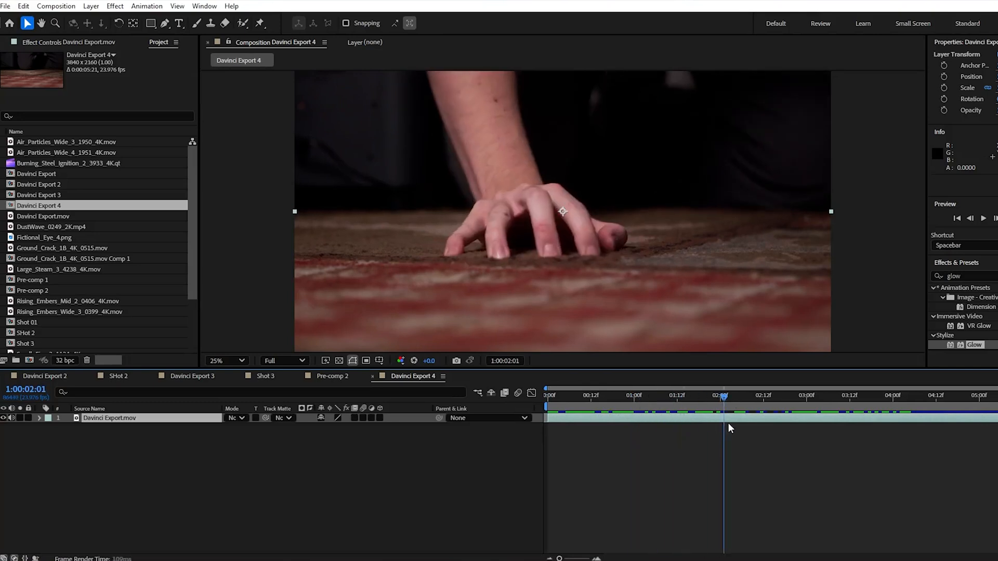
{"action": "left_click", "coordinate": [581, 396]}
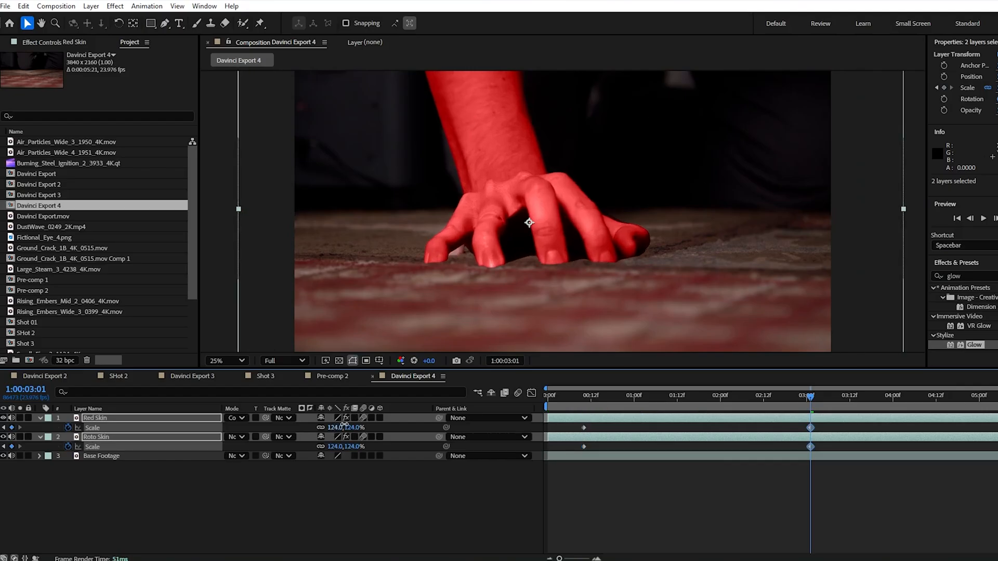
{"action": "left_click", "coordinate": [593, 396]}
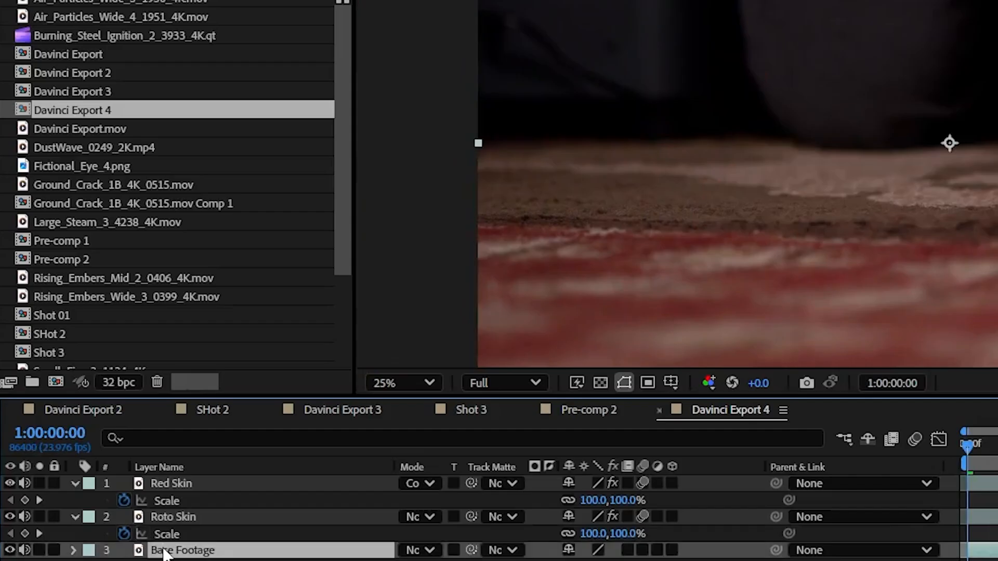
- Open the Base Footage layer's context menu to enable Time Remapping
{"action": "right_click", "coordinate": [183, 550]}
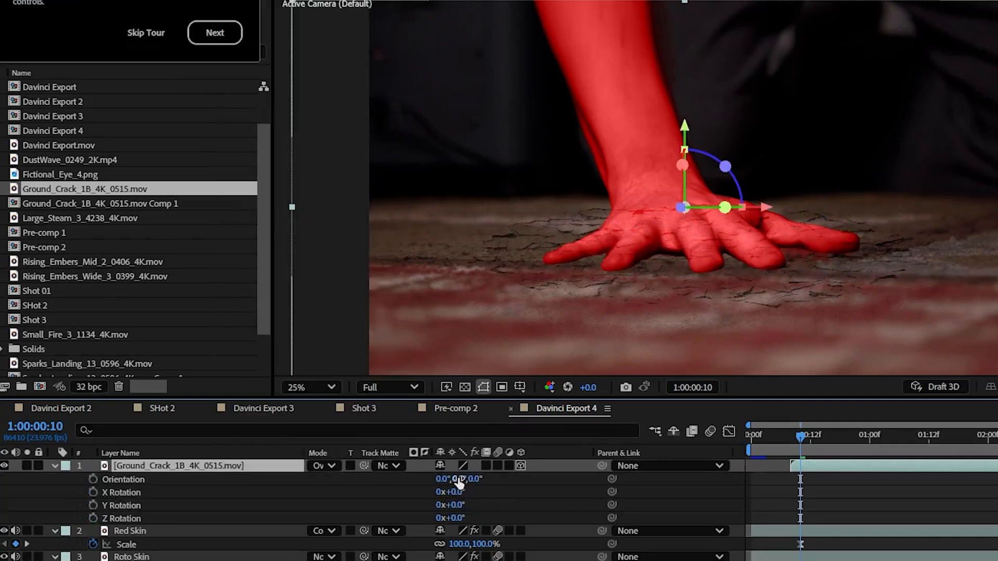
- Tilt the ground crack layer to 309° X orientation, then open its layer options
{"action": "left_click_drag", "start_coordinate": [459, 479], "coordinate": [446, 479]}
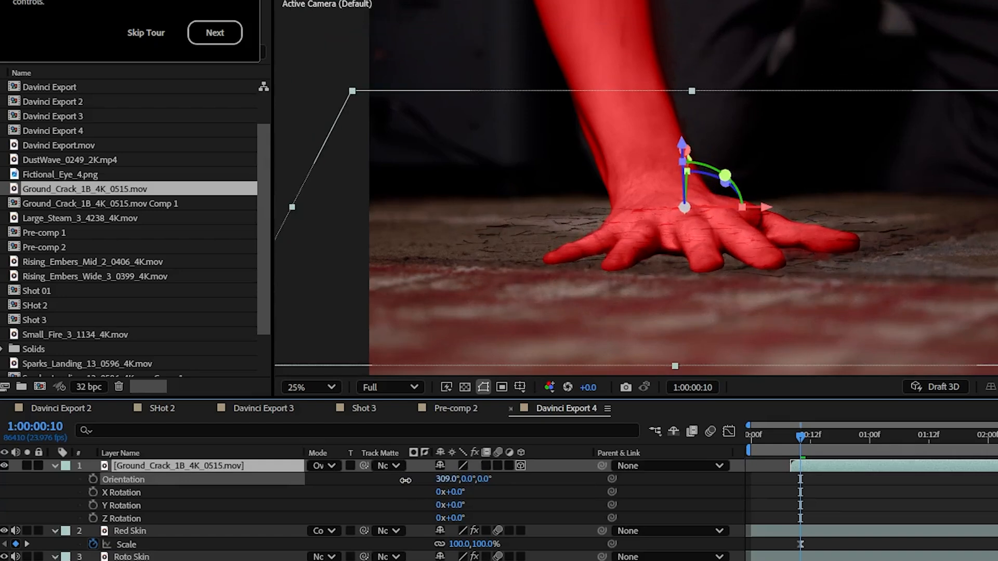
{"action": "right_click", "coordinate": [171, 466]}
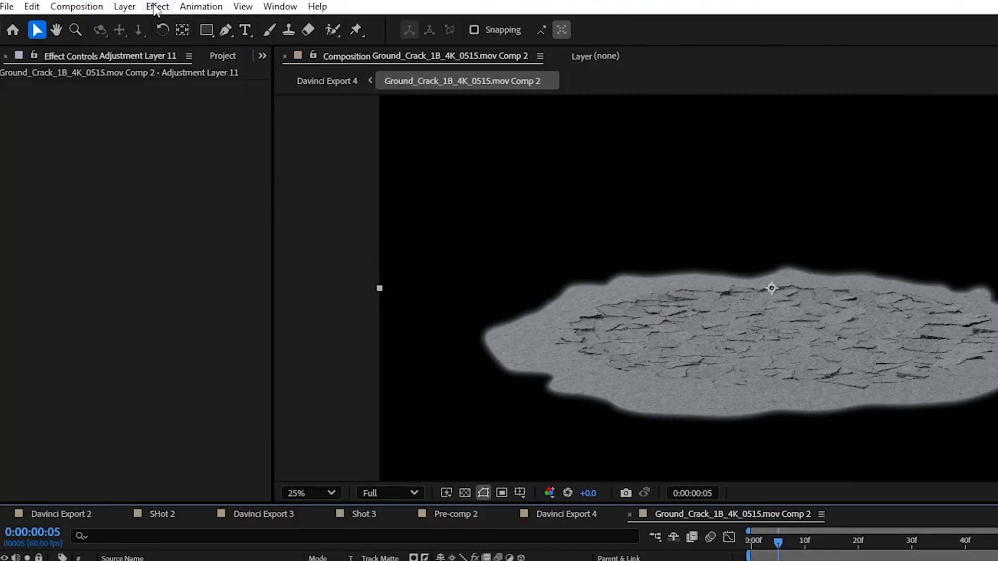
- Apply Camera Lens Blur to the adjustment layer and raise its radius to 34
{"action": "left_click", "coordinate": [157, 6]}
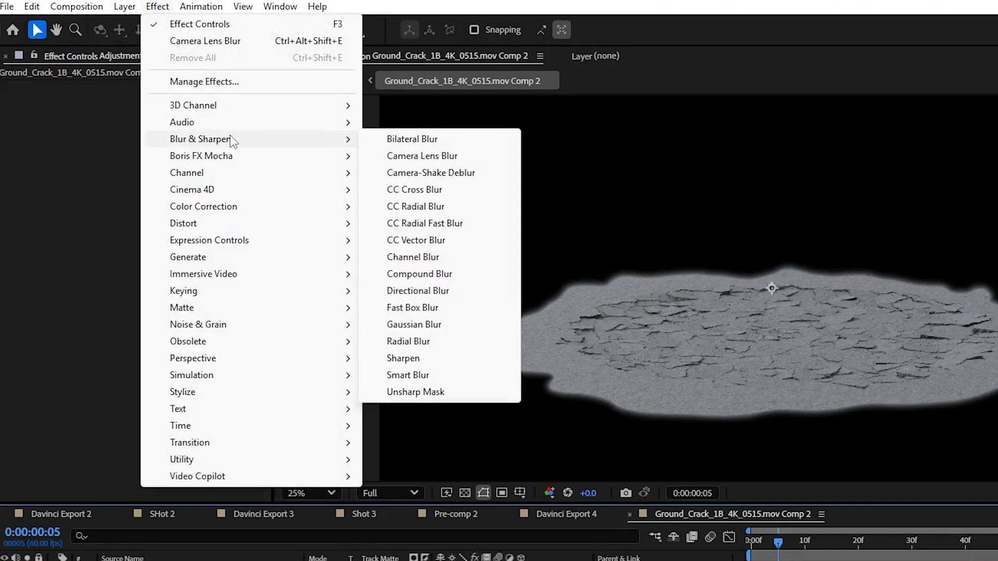
{"action": "left_click", "coordinate": [421, 156]}
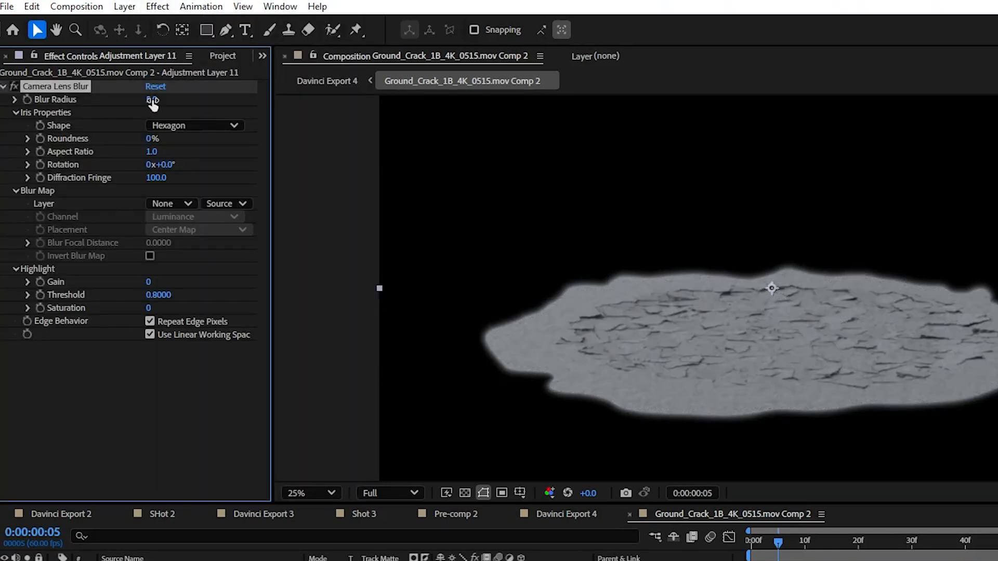
{"action": "left_click_drag", "start_coordinate": [153, 100], "coordinate": [191, 99]}
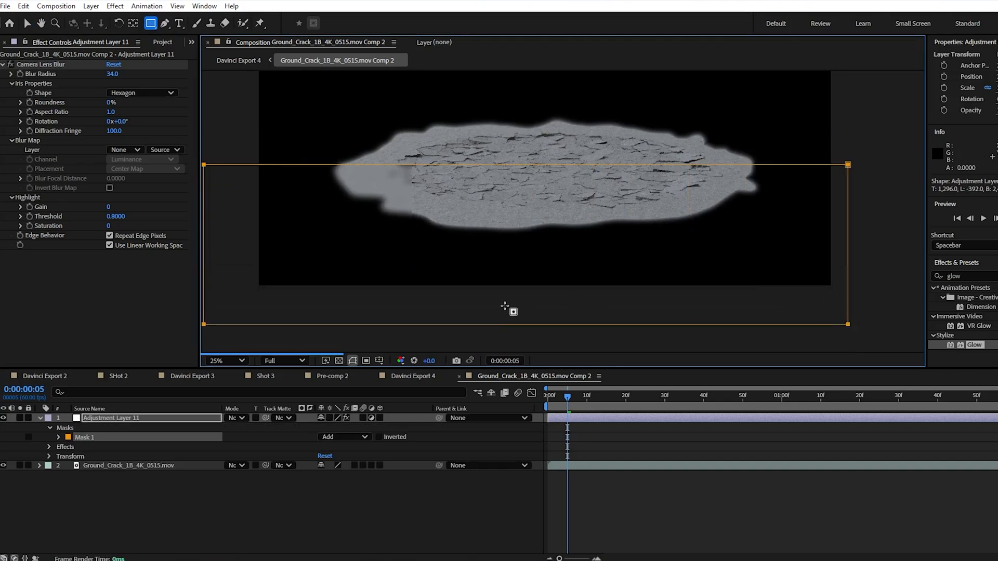
{"action": "left_click", "coordinate": [166, 24]}
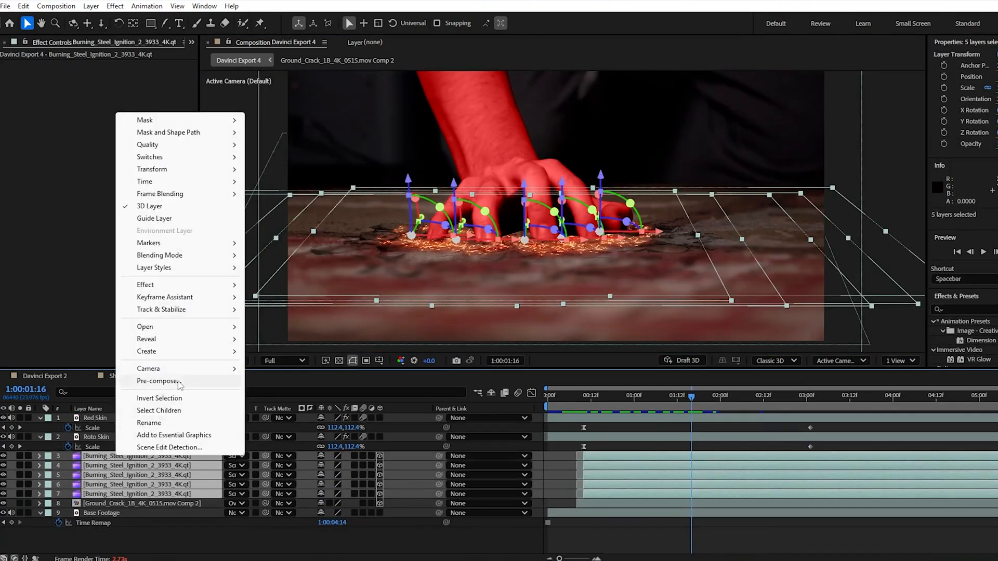
- Pre-compose the burning steel layers as Burning Wool Pre Comp with Glow intensity 0.1
{"action": "left_click", "coordinate": [158, 382]}
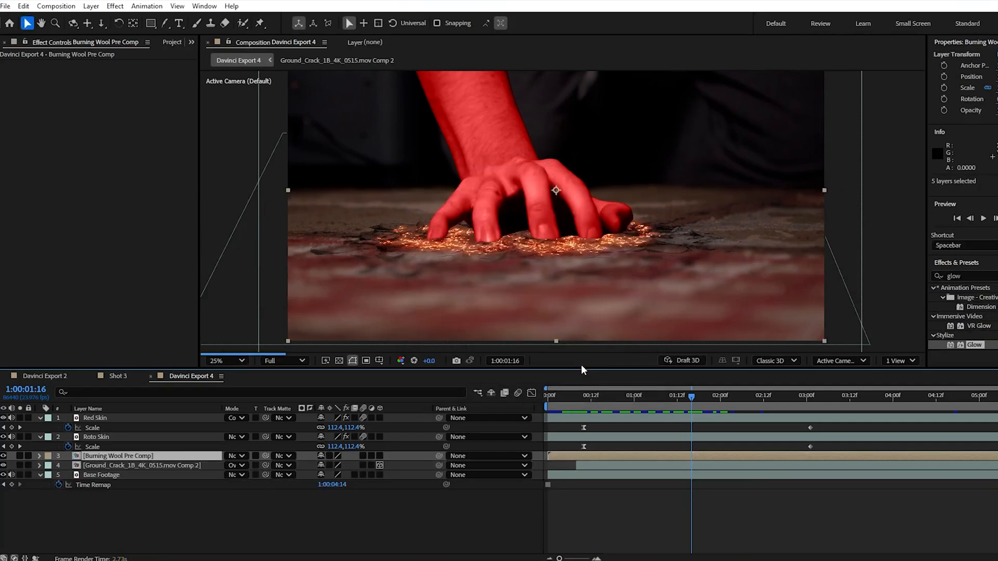
{"action": "left_click", "coordinate": [233, 456]}
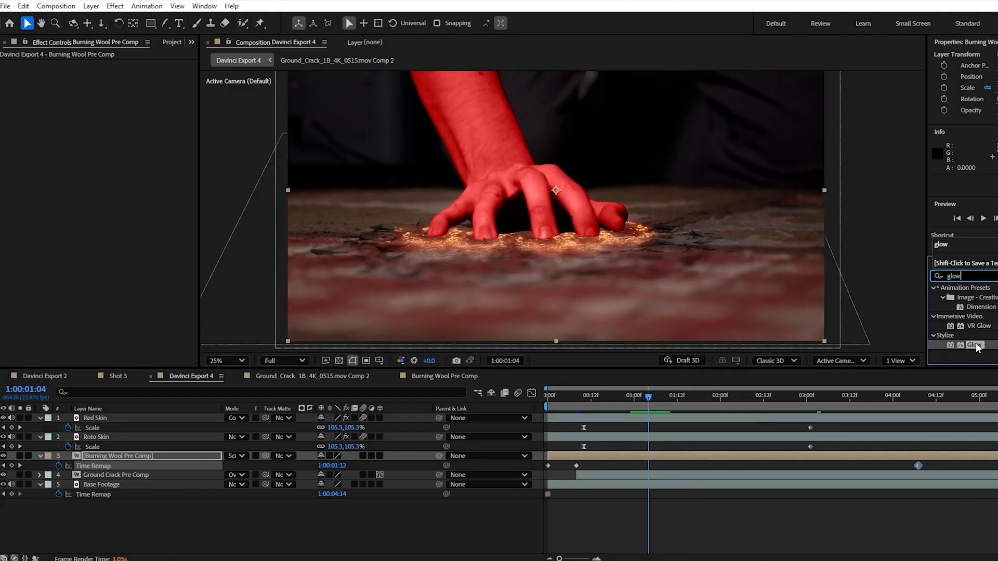
{"action": "double_click", "coordinate": [973, 345]}
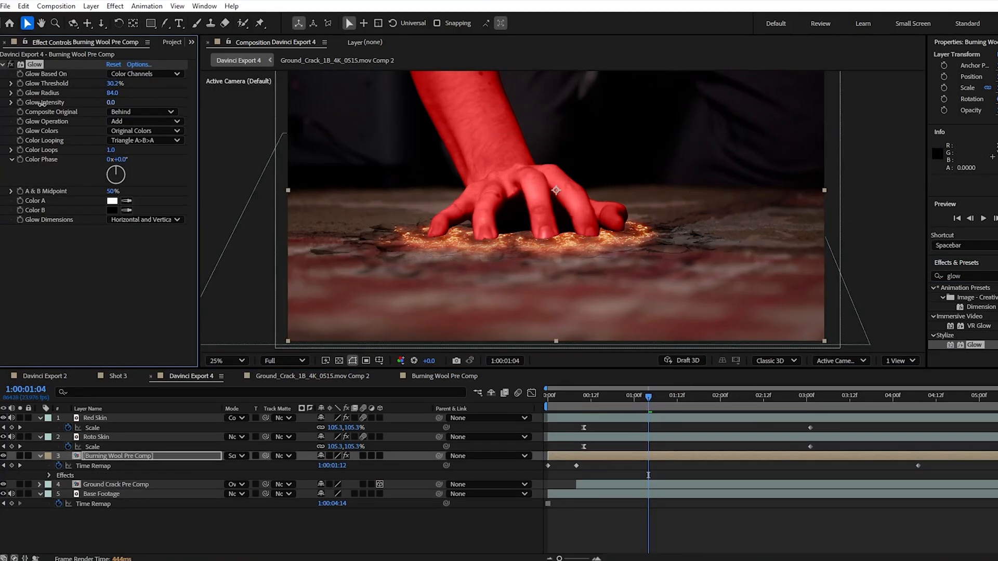
{"action": "left_click", "coordinate": [109, 102]}
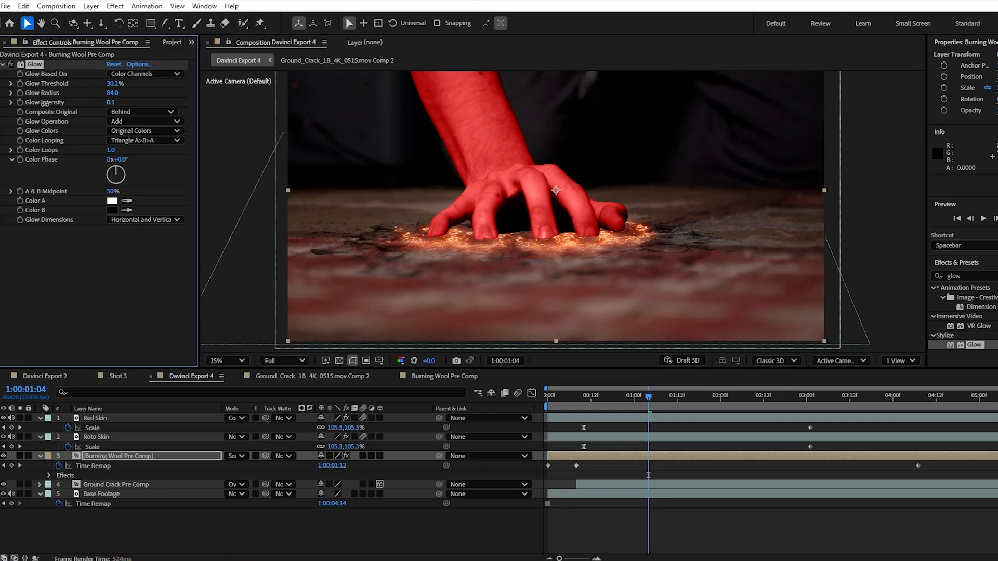
- Begin a pen mask outlining the glowing patch around the fingers
{"action": "left_click", "coordinate": [100, 6]}
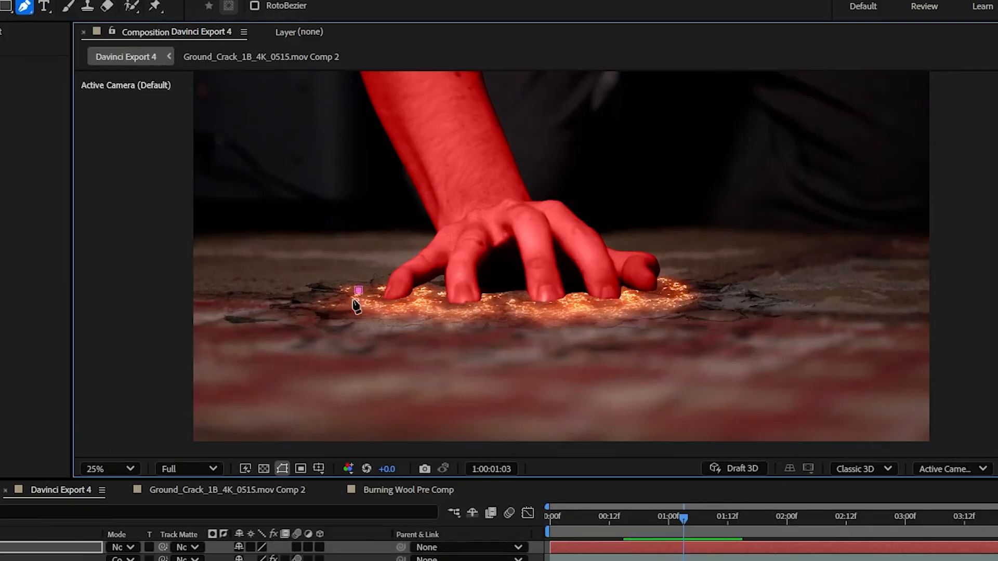
{"action": "left_click", "coordinate": [575, 290]}
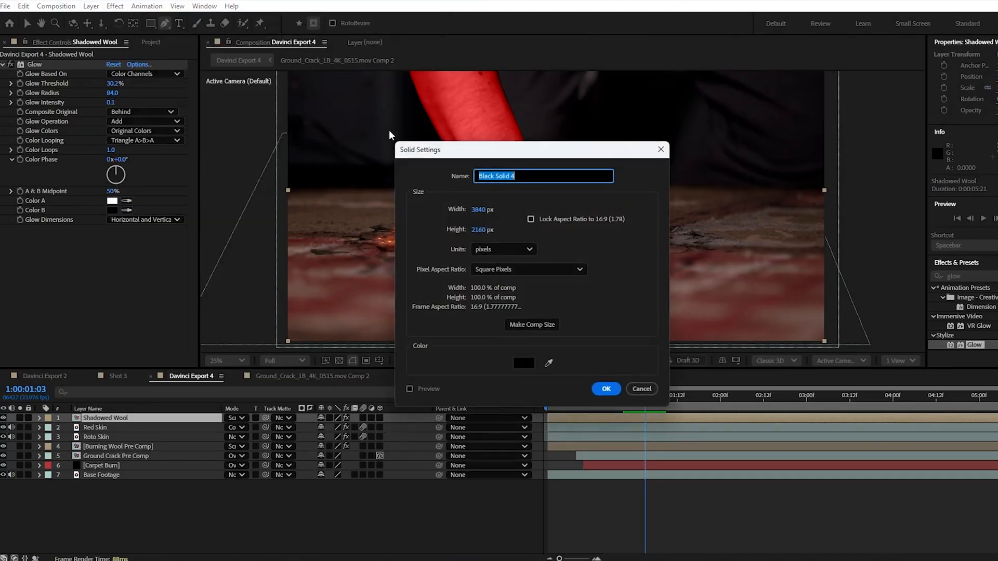
- Confirm creation of the new black solid
{"action": "left_click", "coordinate": [606, 389]}
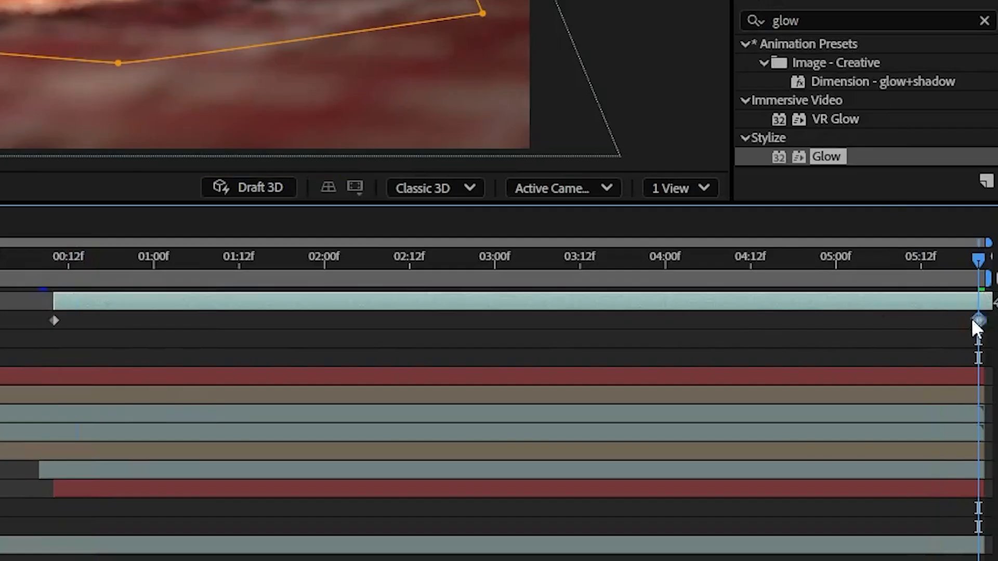
- Select the last keyframe at the end of the clip
{"action": "left_click", "coordinate": [209, 257]}
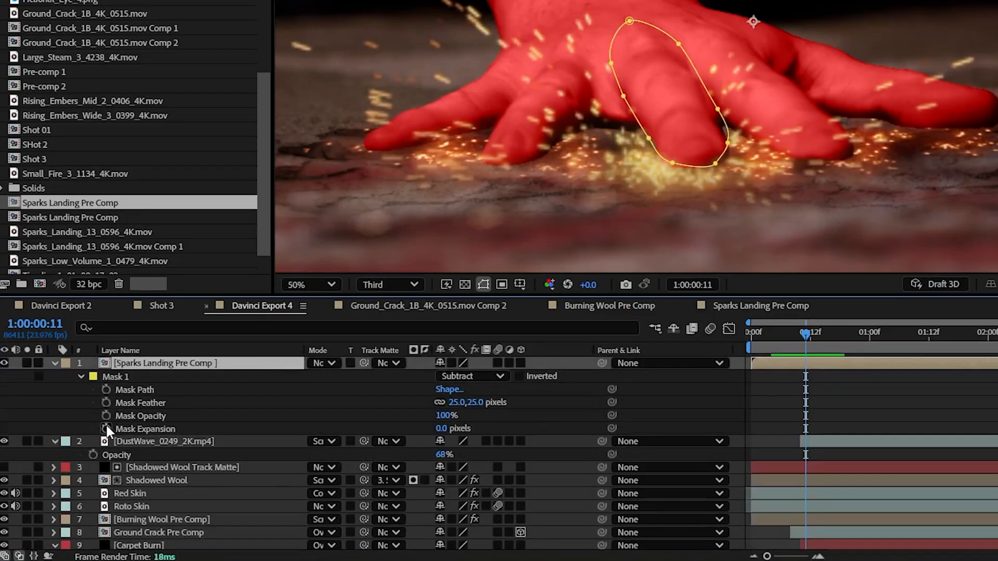
- Scrub through the slam to review the sparks
{"action": "left_click", "coordinate": [821, 335]}
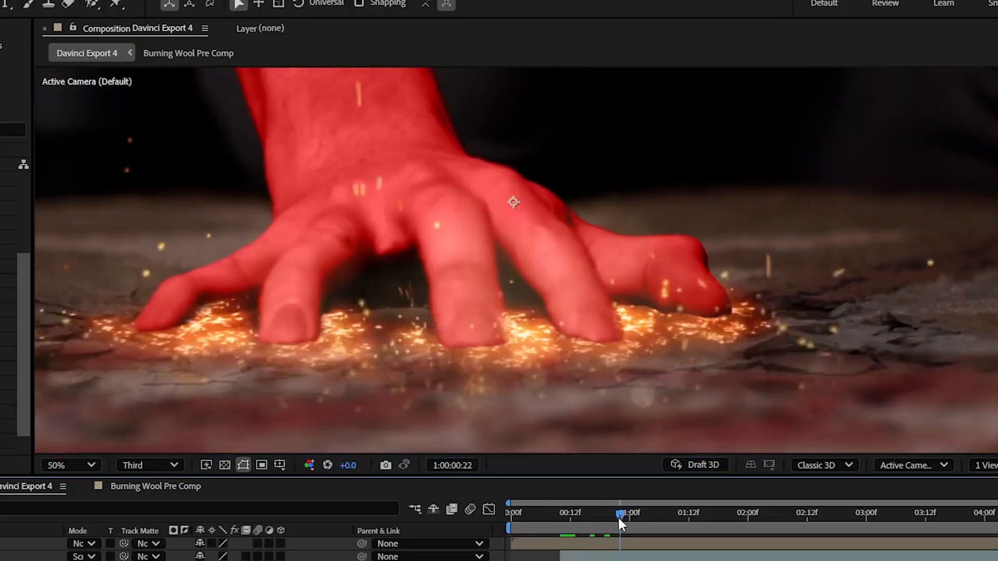
{"action": "left_click_drag", "start_coordinate": [621, 522], "coordinate": [729, 522]}
{"action": "type", "text": "heat d"}
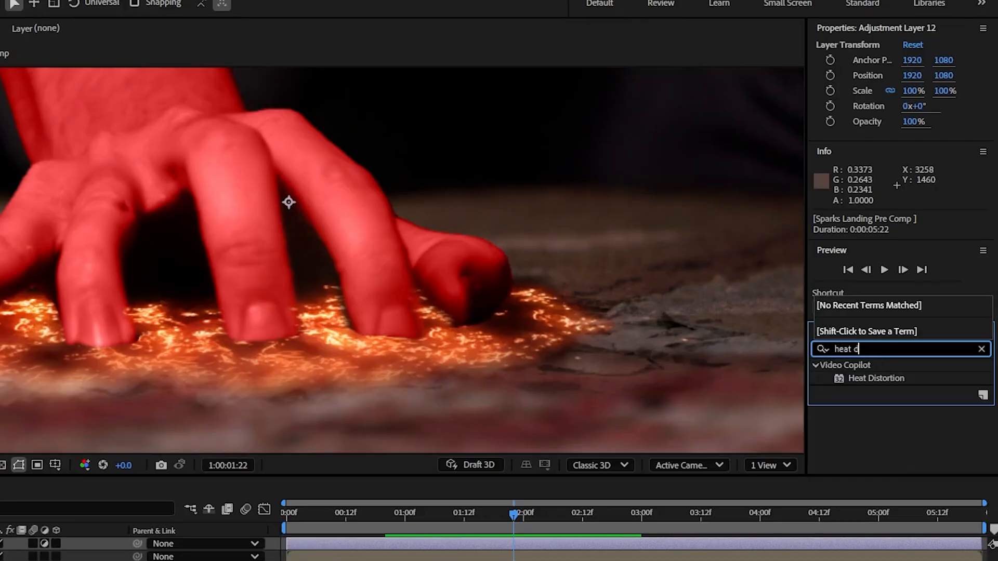
- Adjust Heat Distortion and set Mask 1 inverted with 113 px feather
{"action": "type", "text": "is"}
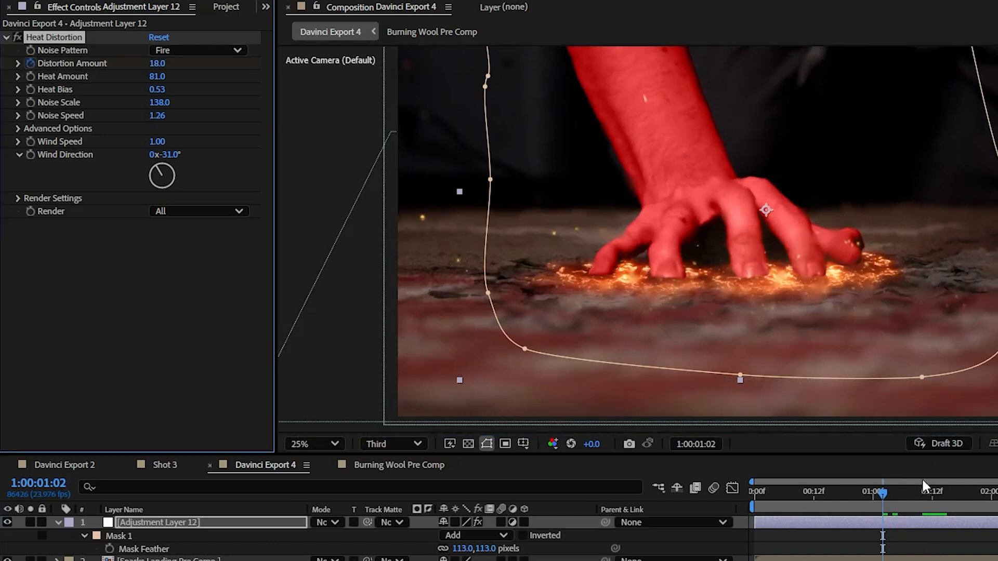
{"action": "left_click", "coordinate": [797, 509]}
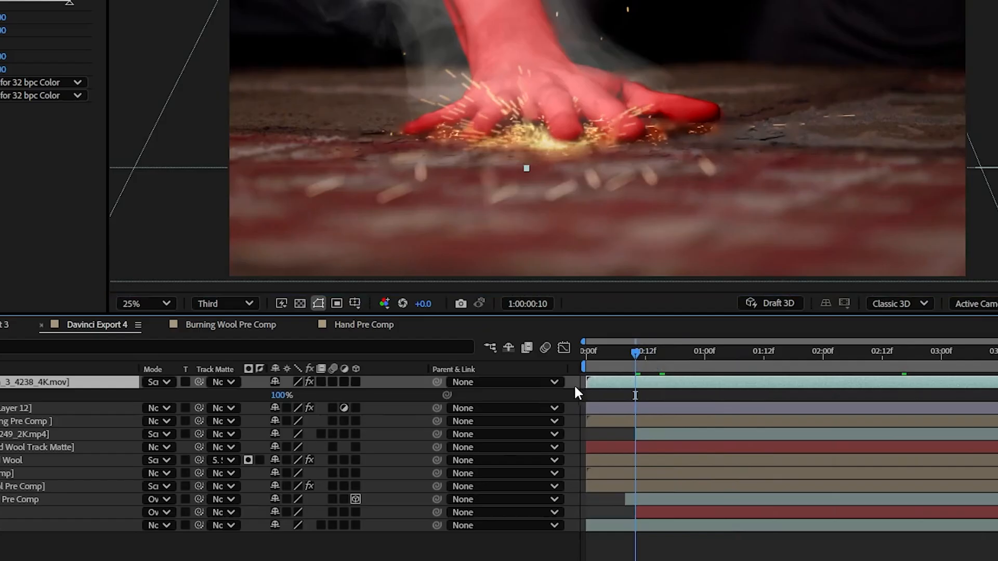
- Select the Large Steam footage layer
{"action": "left_click", "coordinate": [115, 6]}
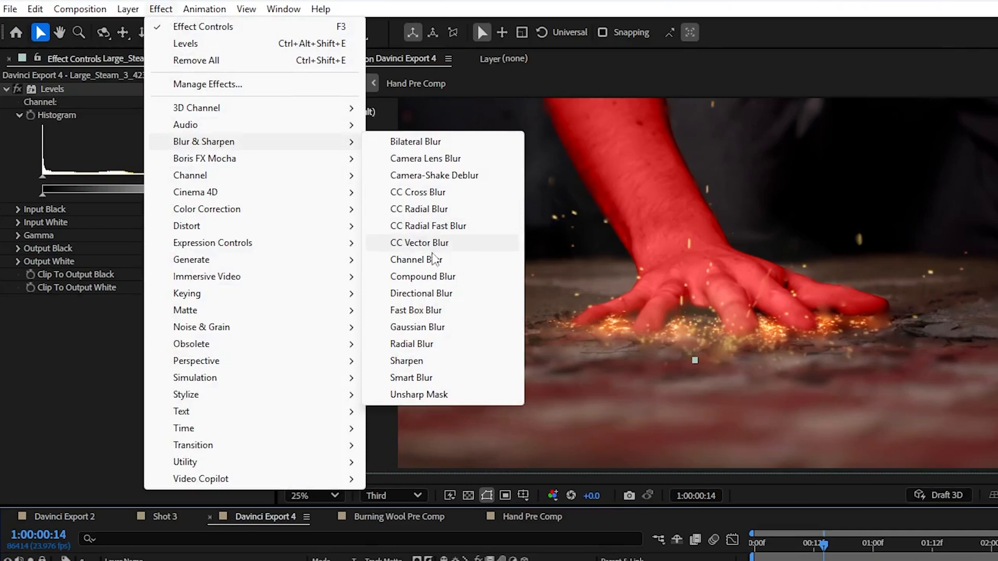
- Apply Fast Box Blur to the steam footage and increase its blur radius
{"action": "left_click", "coordinate": [416, 310]}
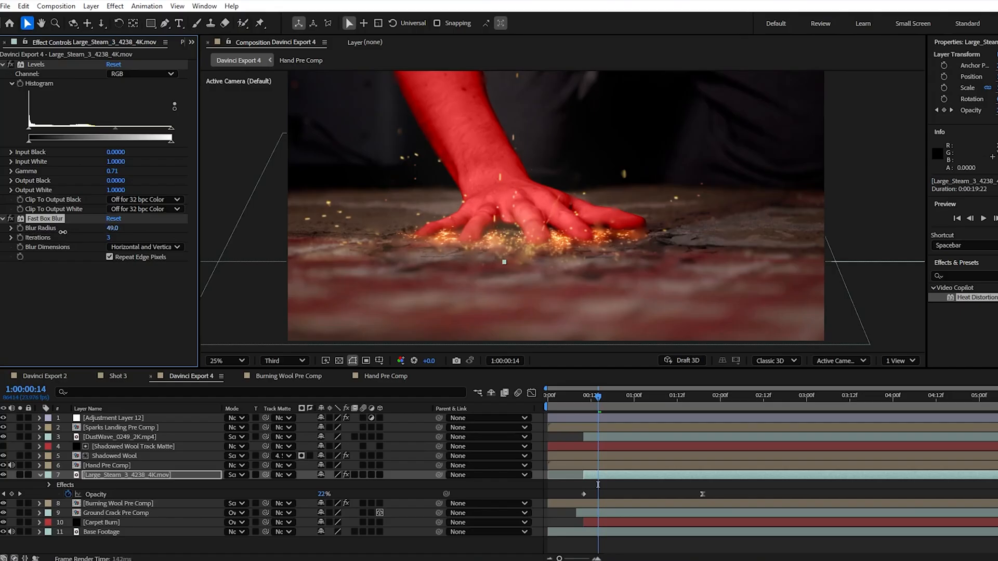
{"action": "left_click_drag", "start_coordinate": [114, 228], "coordinate": [114, 228]}
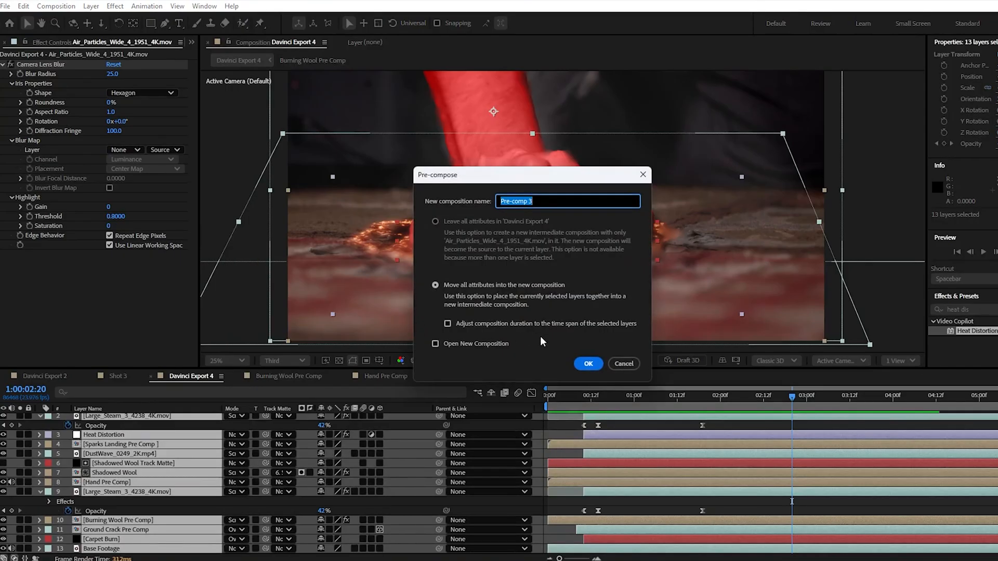
- Confirm the 'Hulk Slam' pre-comp of all 13 layers, scaled to 115%
{"action": "left_click", "coordinate": [588, 364]}
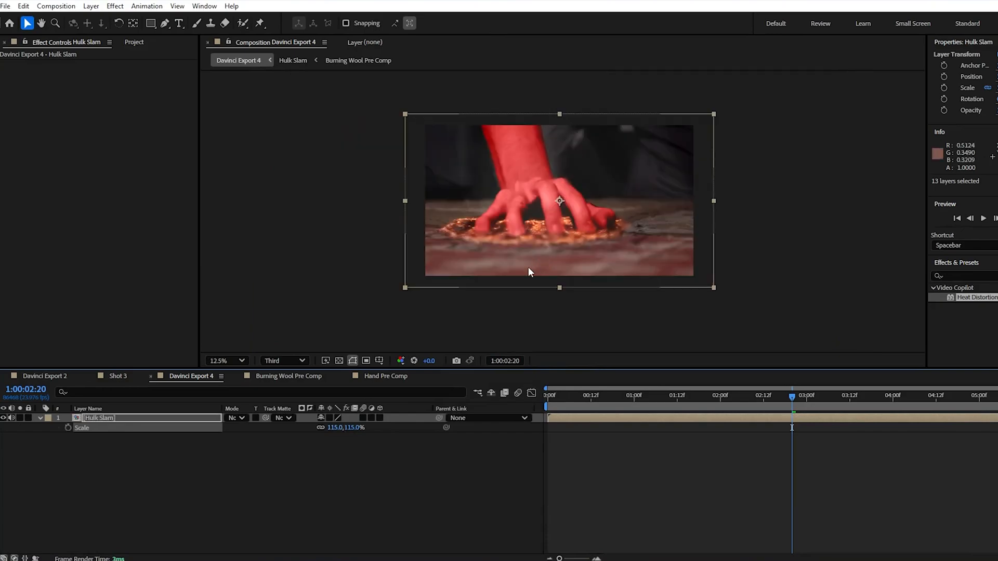